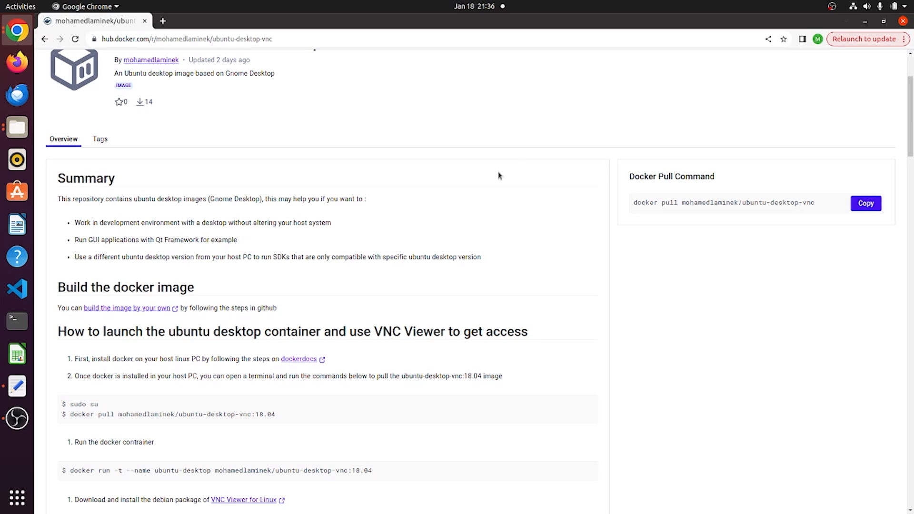
pyautogui.moveTo(495, 224)
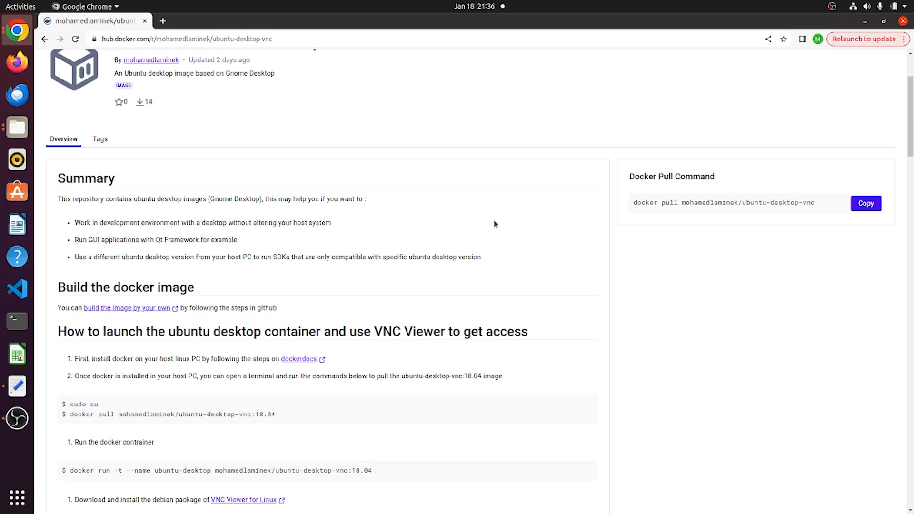
pyautogui.moveTo(535, 249)
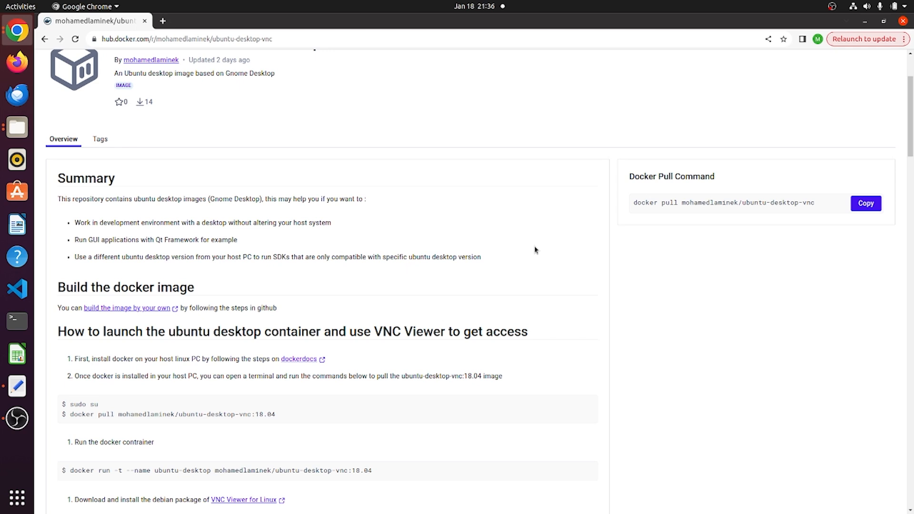
pyautogui.moveTo(591, 266)
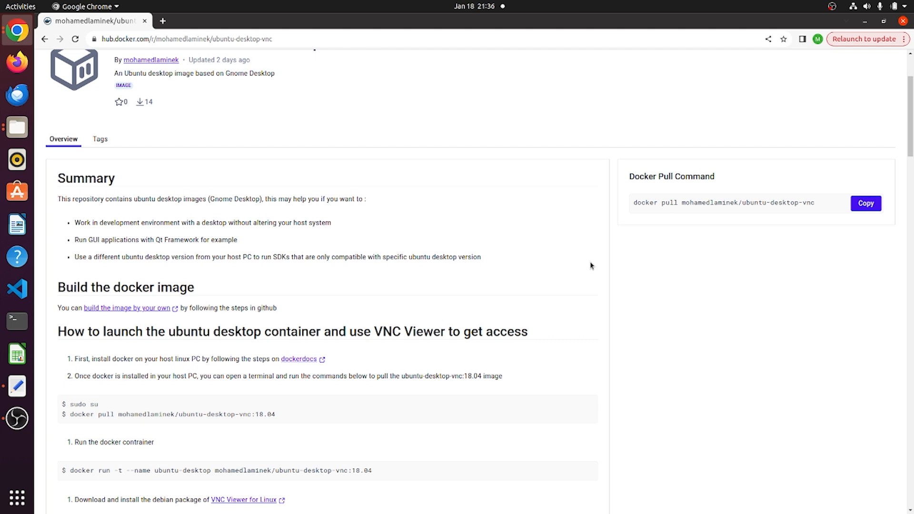
pyautogui.moveTo(399, 307)
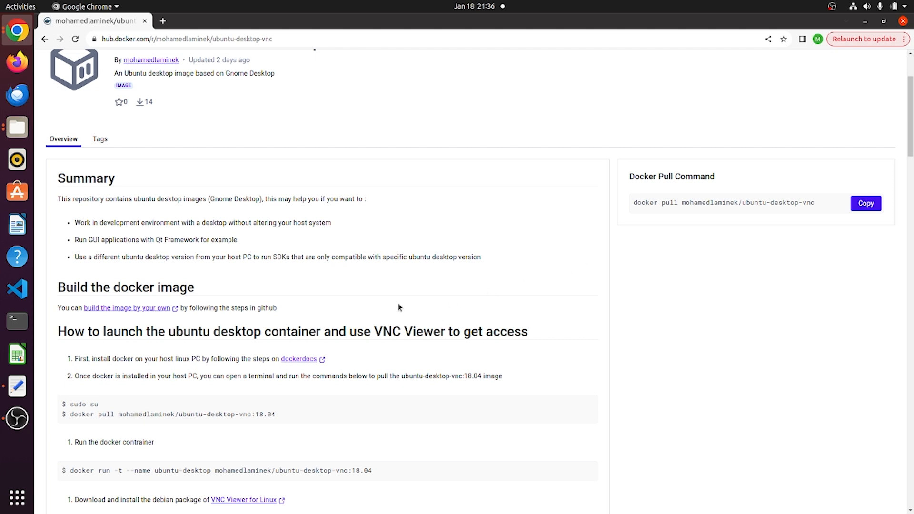
# Highlight the development-environment summary bullet and scroll down the Docker Hub overview
pyautogui.moveTo(74, 222); pyautogui.dragTo(331, 223)
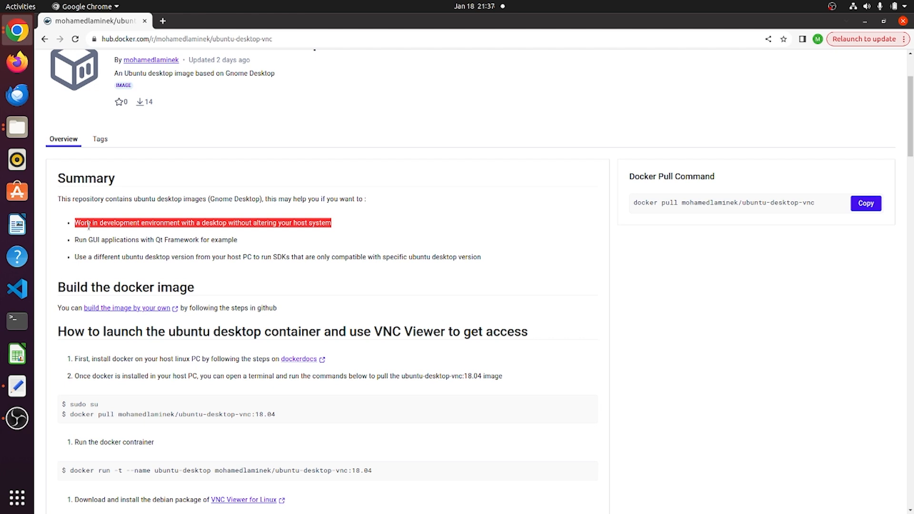
pyautogui.moveTo(119, 247)
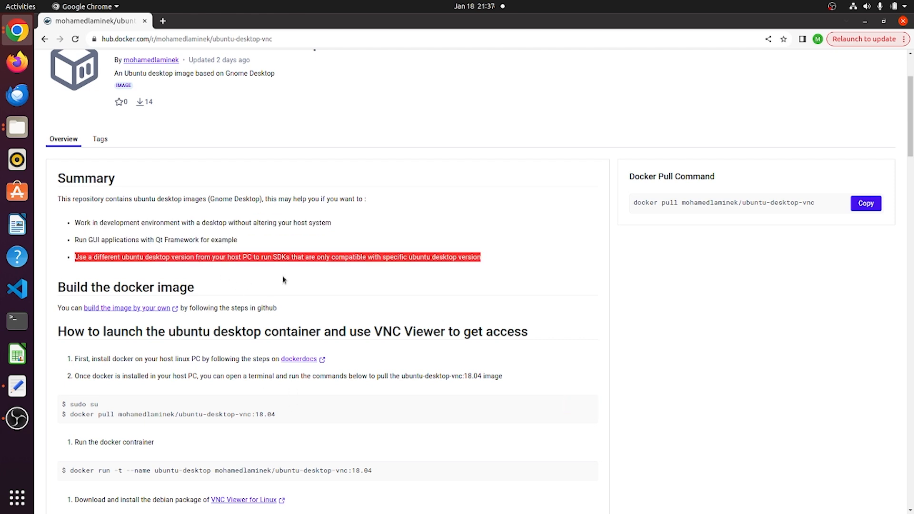
pyautogui.moveTo(295, 278)
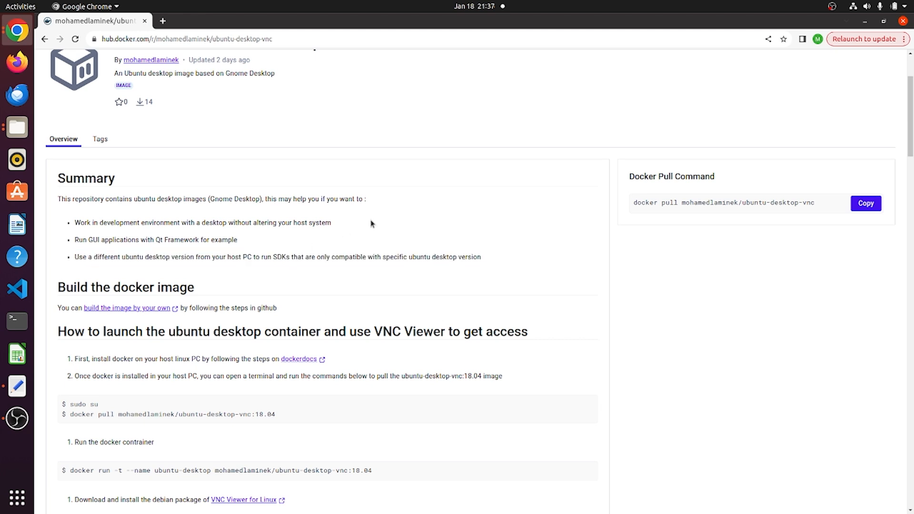
pyautogui.moveTo(398, 248)
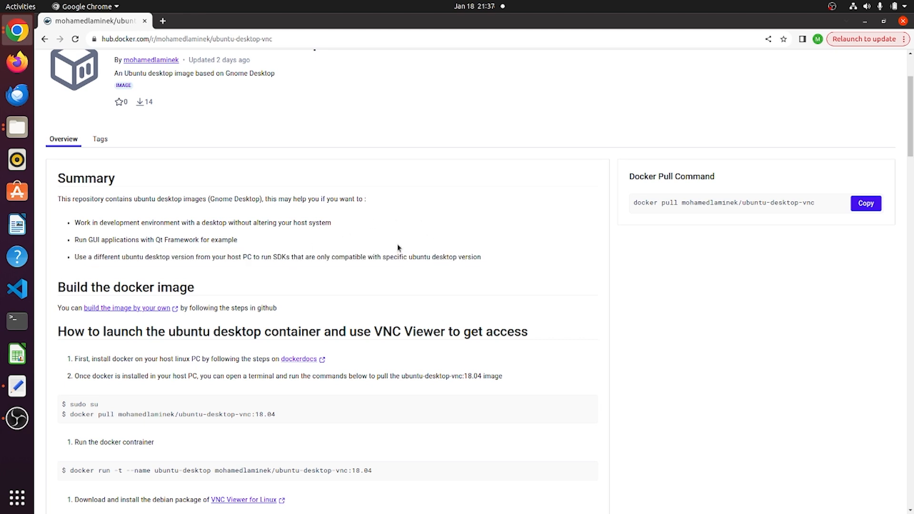
pyautogui.moveTo(384, 252)
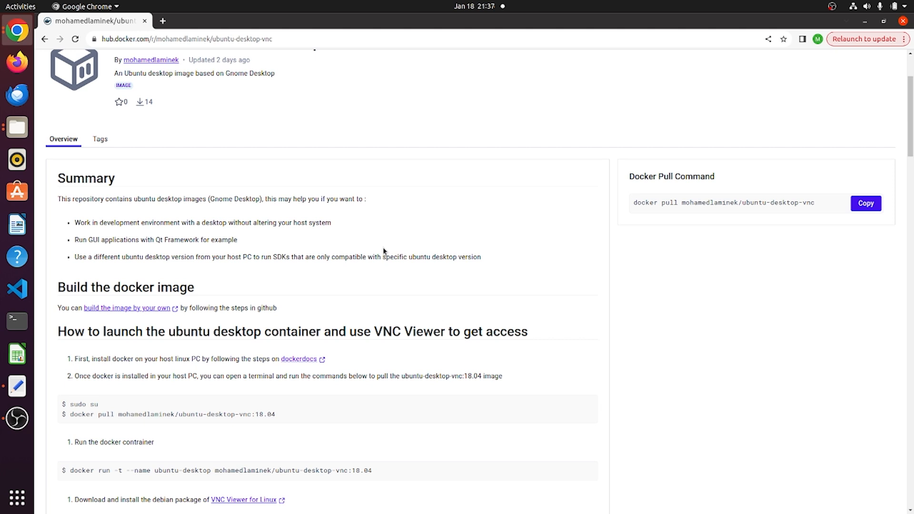
pyautogui.moveTo(401, 249)
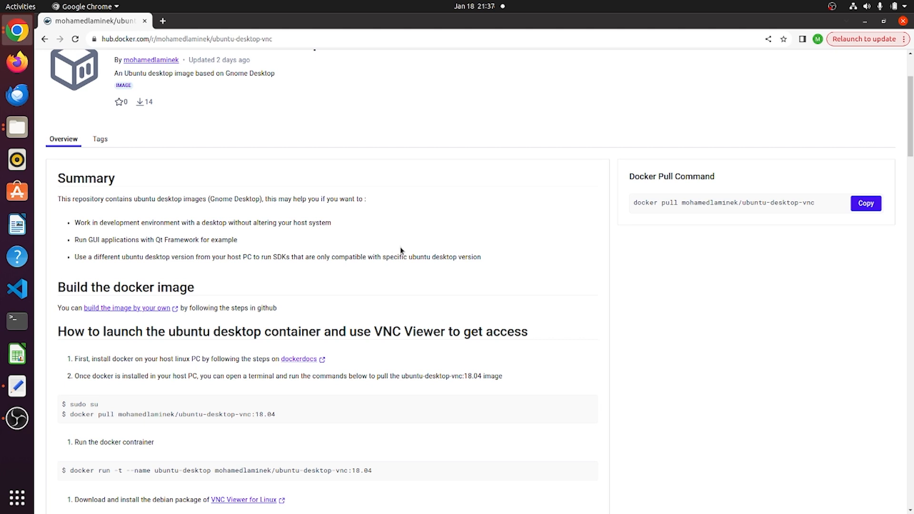
pyautogui.moveTo(488, 256)
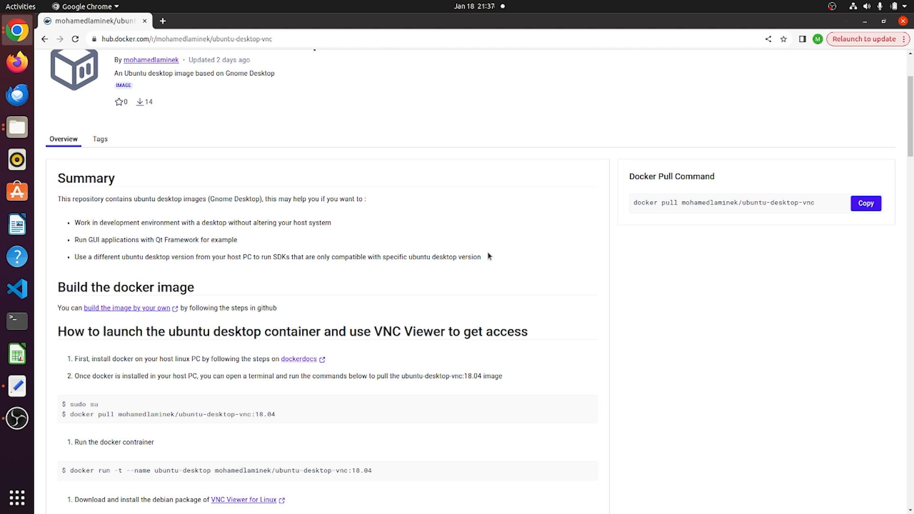
pyautogui.moveTo(478, 298)
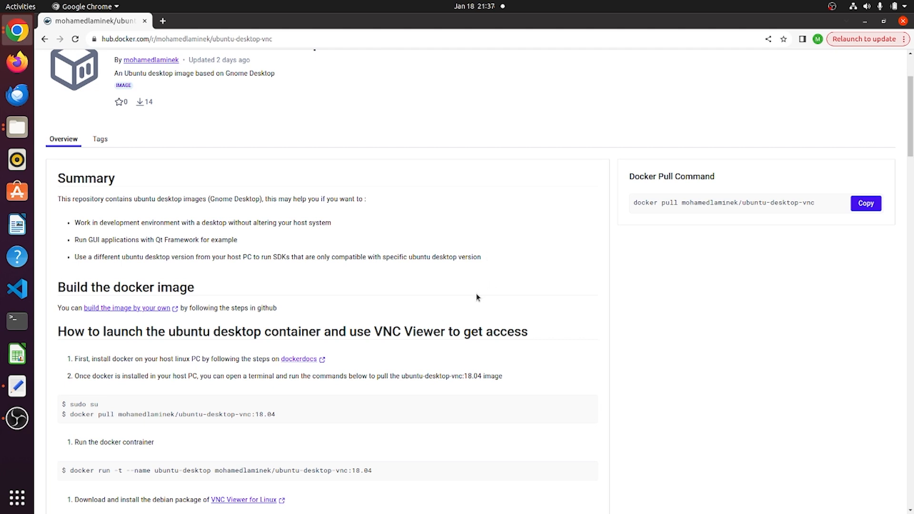
pyautogui.scroll(-3)
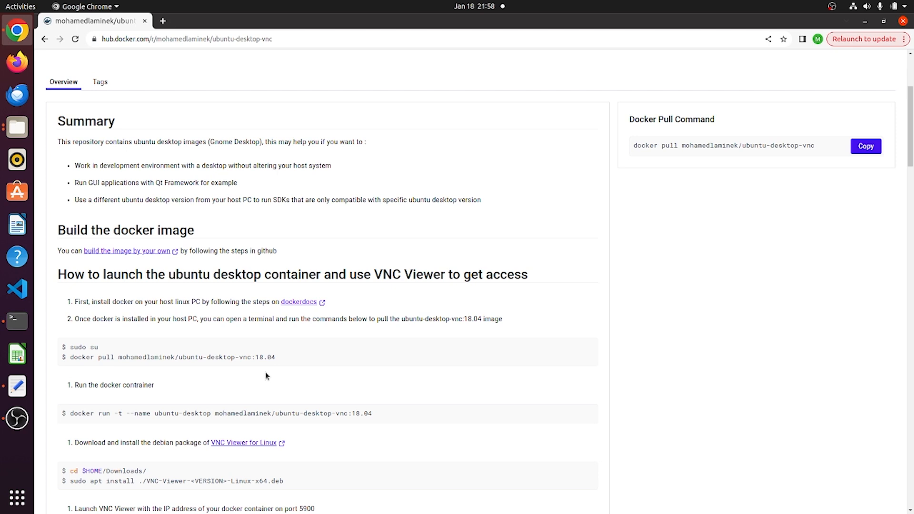
pyautogui.moveTo(301, 368)
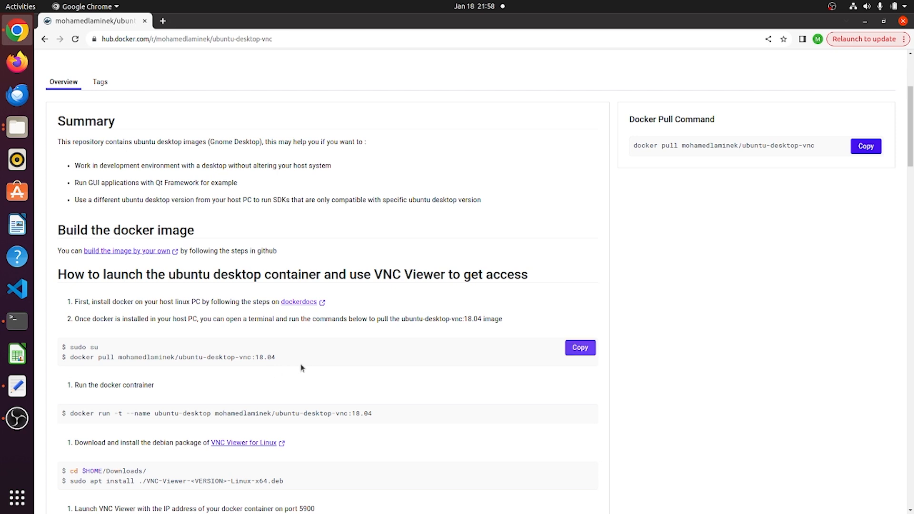
pyautogui.moveTo(281, 366)
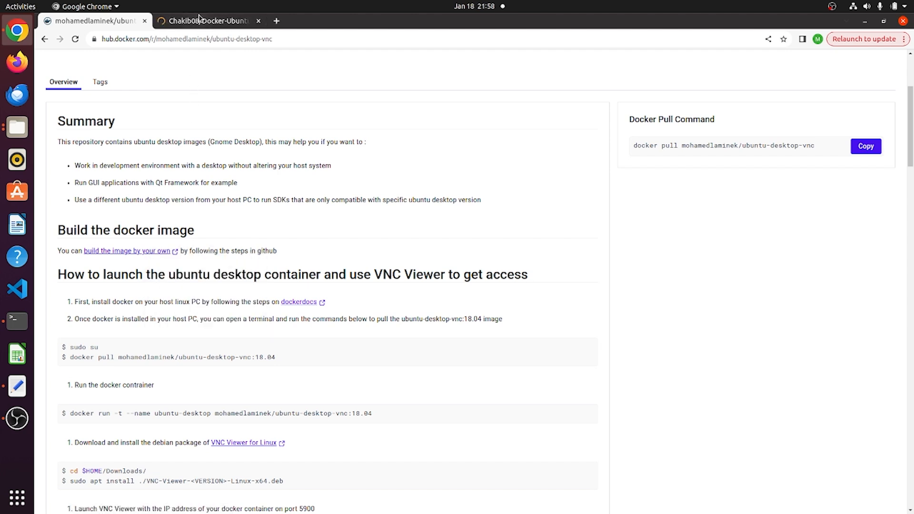
# Switch to the GitHub repository and scroll to 'Building the docker image from scratch'
pyautogui.click(209, 20)
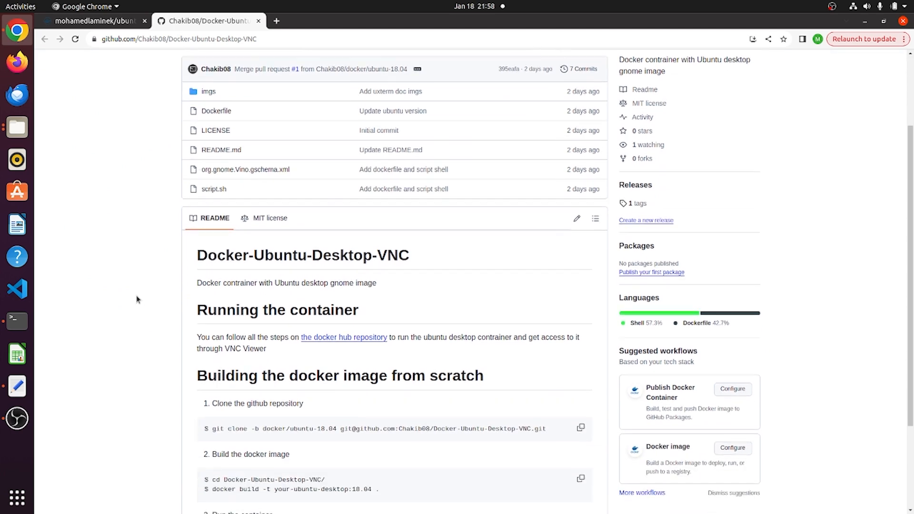
pyautogui.scroll(-3)
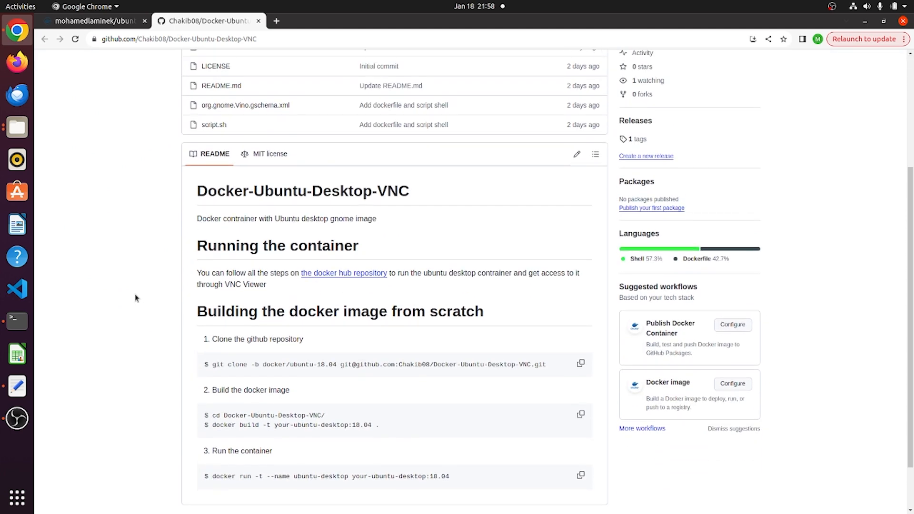
pyautogui.moveTo(114, 300)
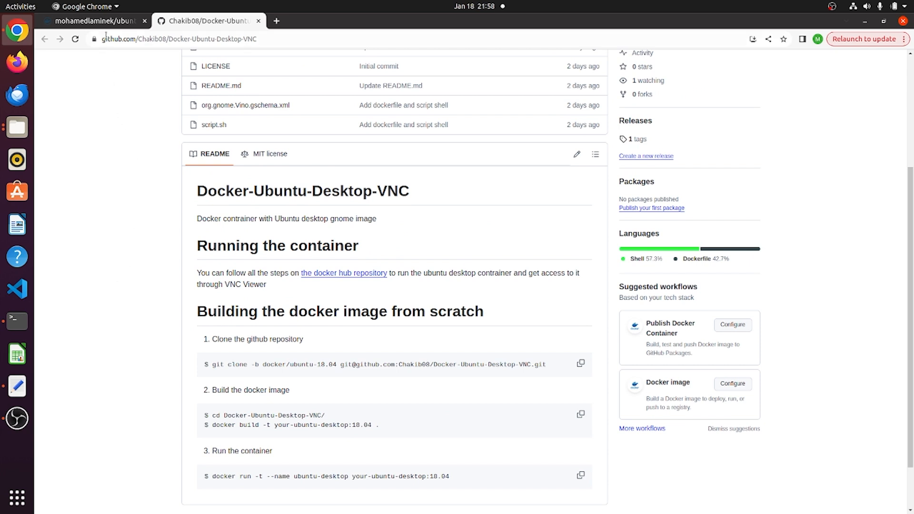
# Become root with sudo su and pull mohamedlaminek/ubuntu-desktop-vnc:18.04
pyautogui.click(96, 21)
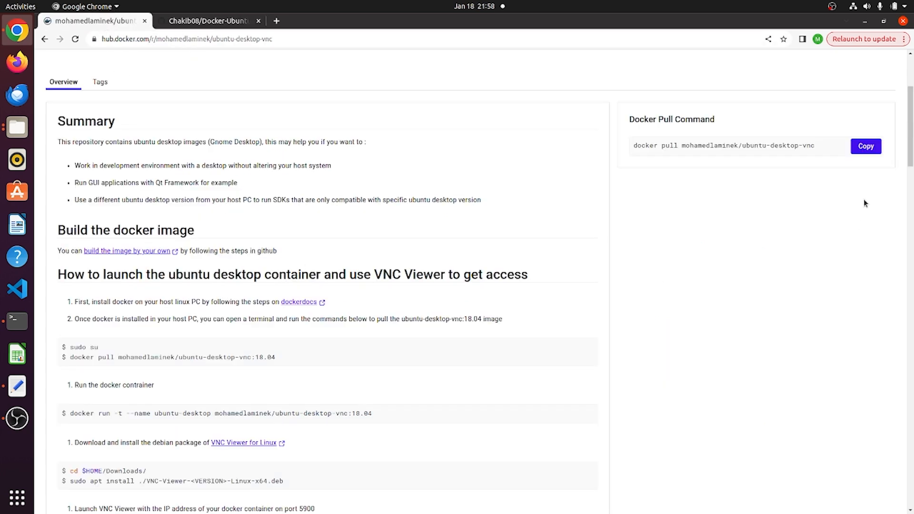
pyautogui.moveTo(278, 358)
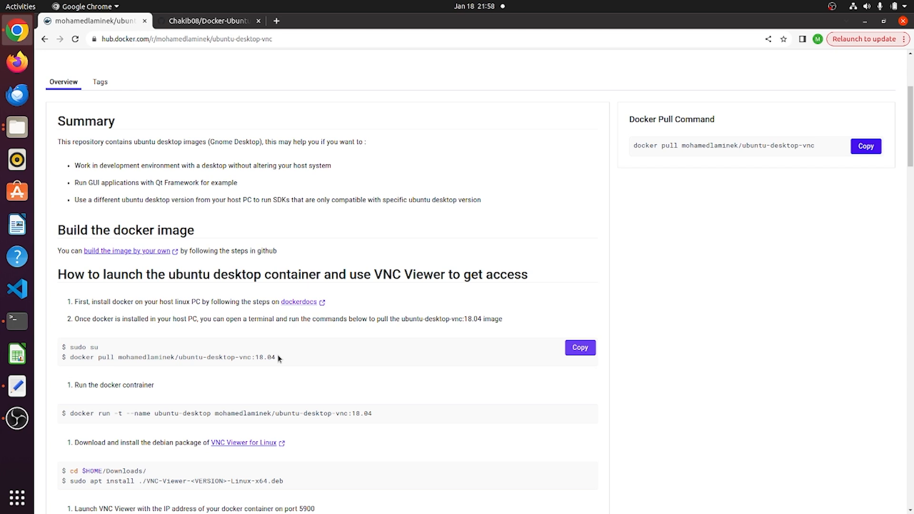
pyautogui.moveTo(274, 357)
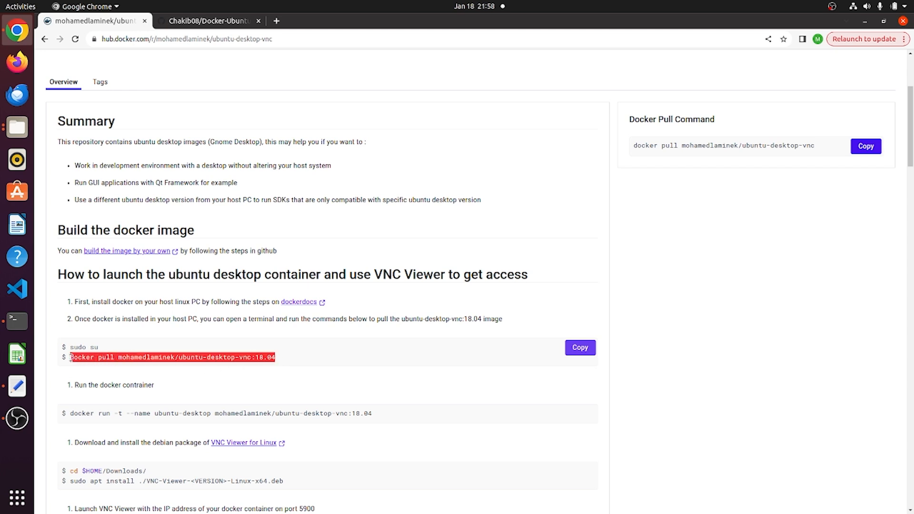
pyautogui.moveTo(62, 306)
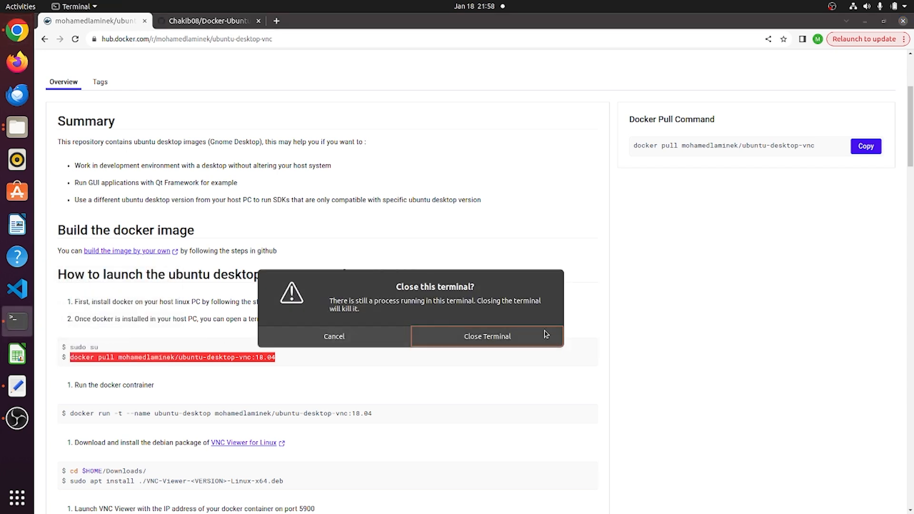
pyautogui.click(486, 336)
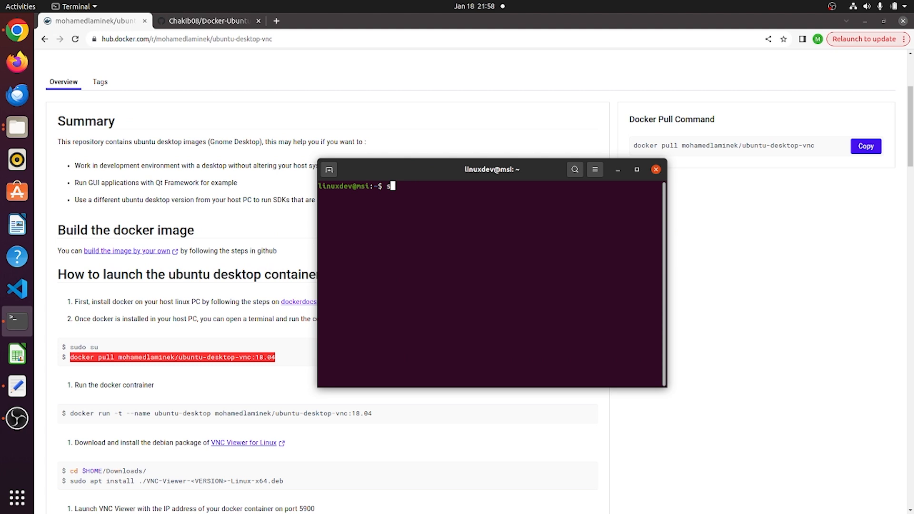
pyautogui.write('sudo su')
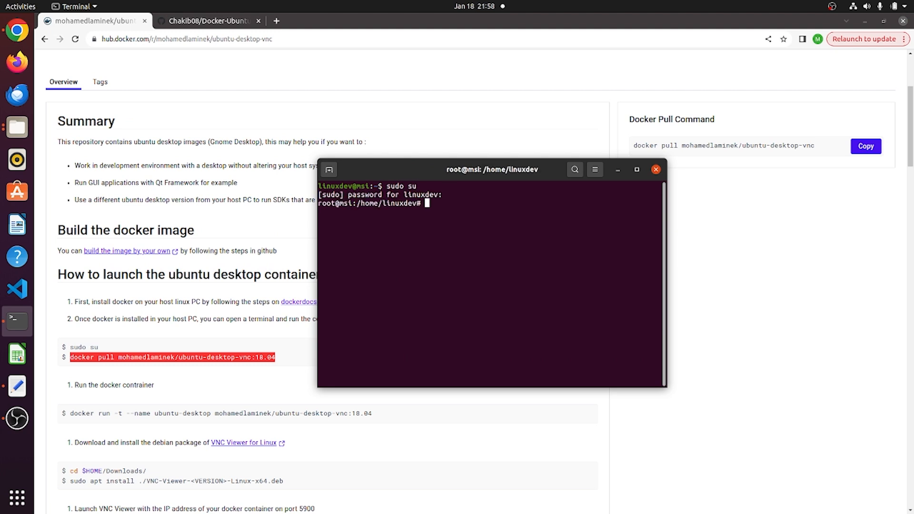
pyautogui.write('docker pull mohamedlaminek/ubuntu-desktop-vnc:18.04')
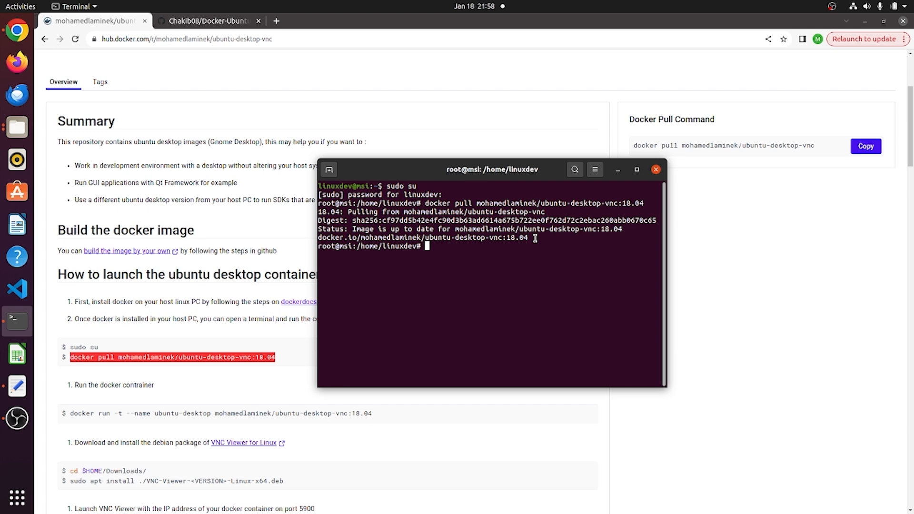
# List local Docker images, confirming ubuntu-desktop-vnc:18.04 at 2.64GB
pyautogui.write('docke')
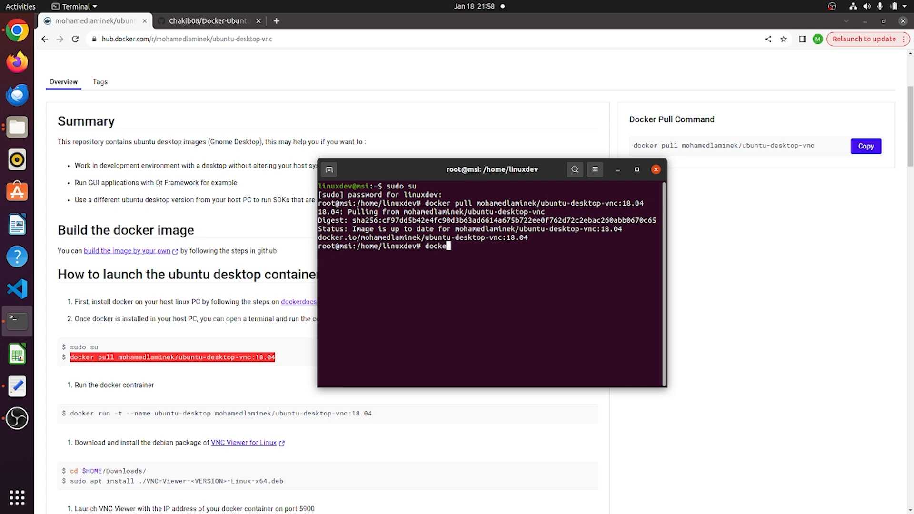
pyautogui.write('r')
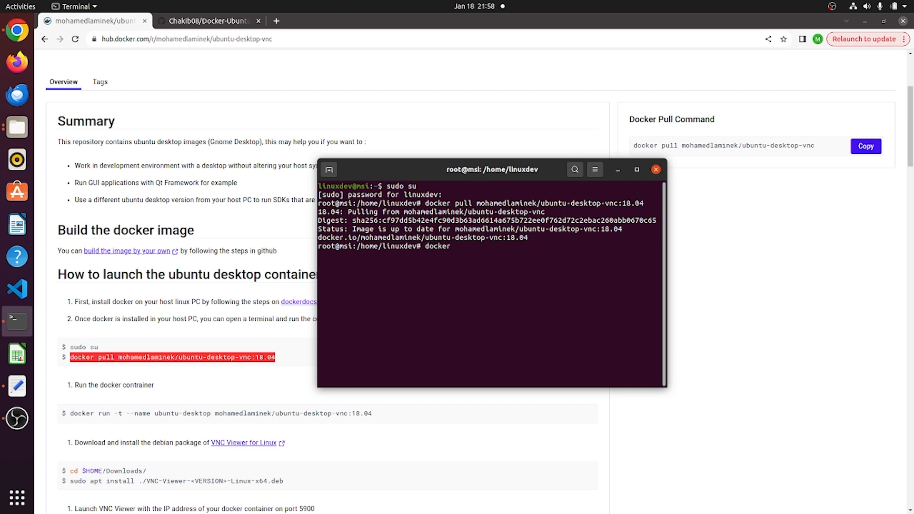
pyautogui.write('im')
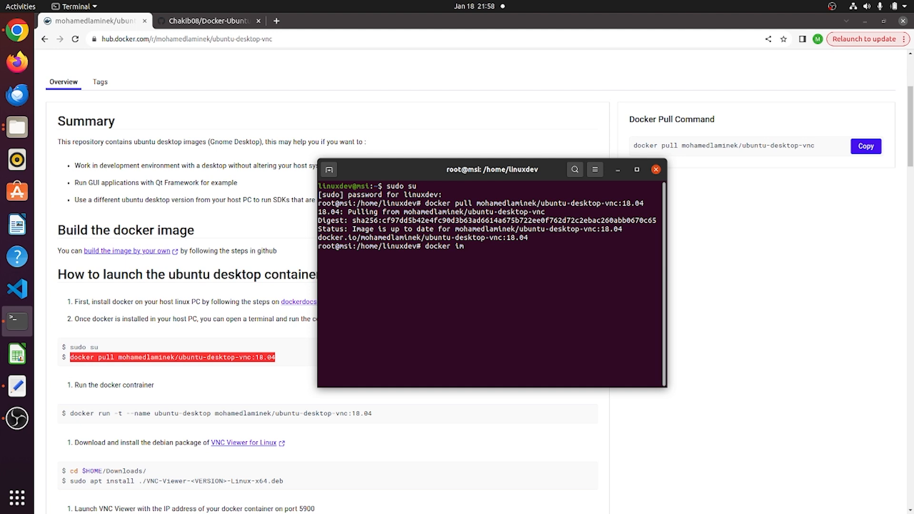
pyautogui.press('Return')
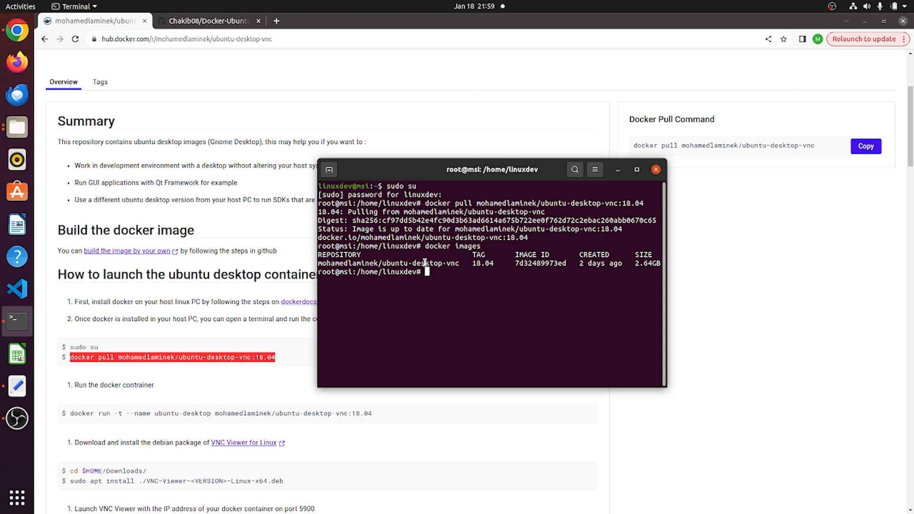
pyautogui.doubleClick(422, 264)
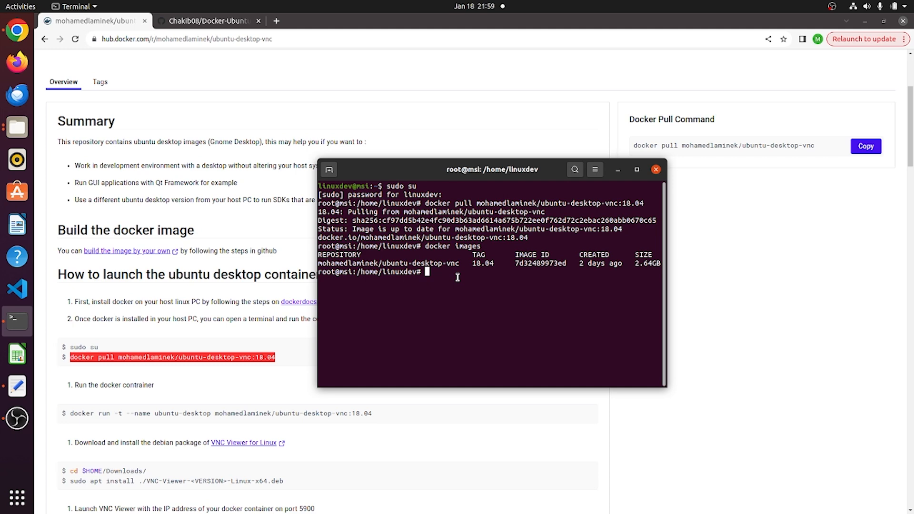
pyautogui.click(655, 170)
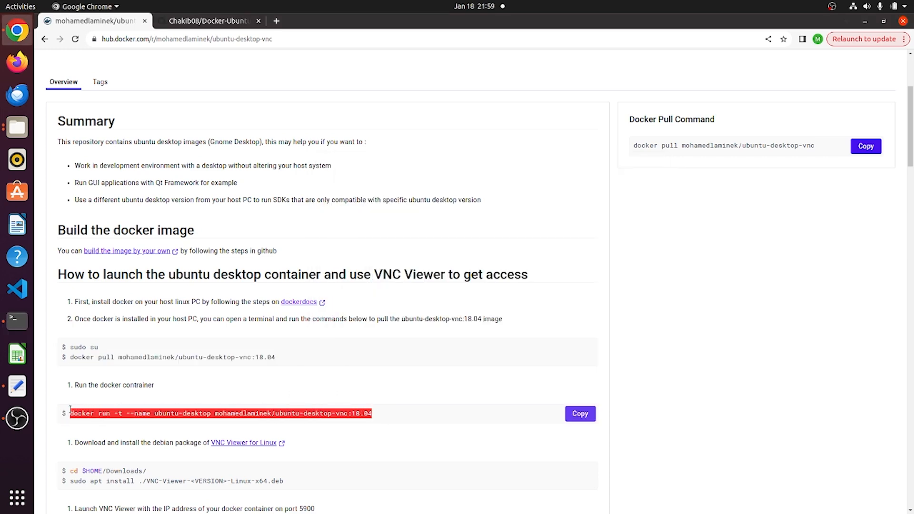
pyautogui.moveTo(14, 323)
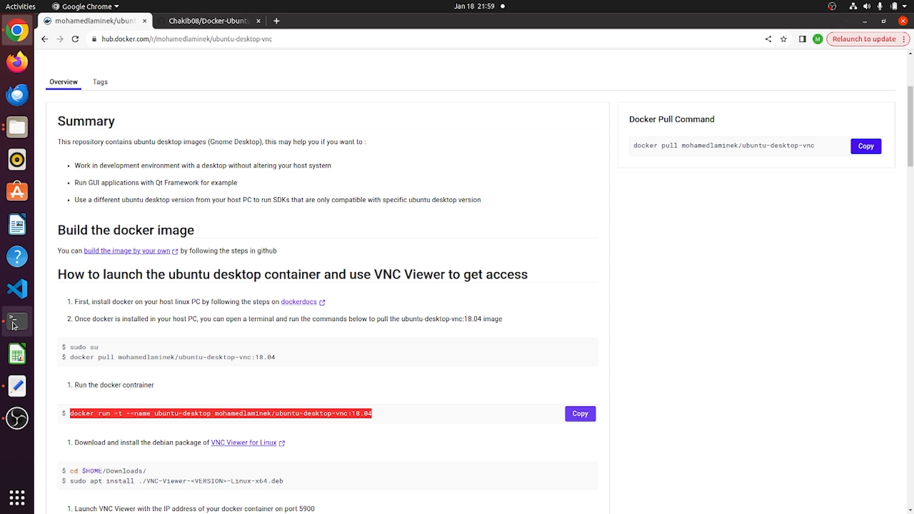
# Return to the terminal and scroll through the container's GNOME startup log
pyautogui.click(17, 321)
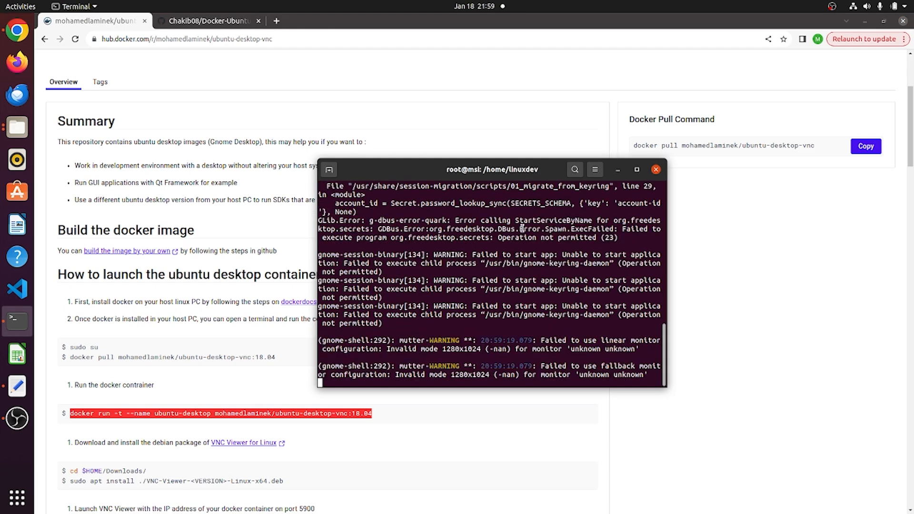
pyautogui.scroll(-3)
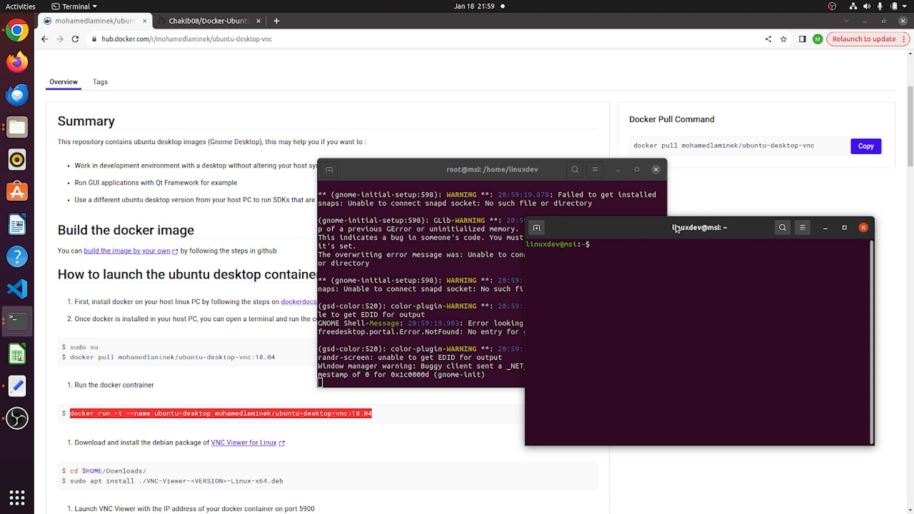
# Switch to root and run docker ps, showing ubuntu-desktop up on ports 22 and 5900
pyautogui.write('docker p')
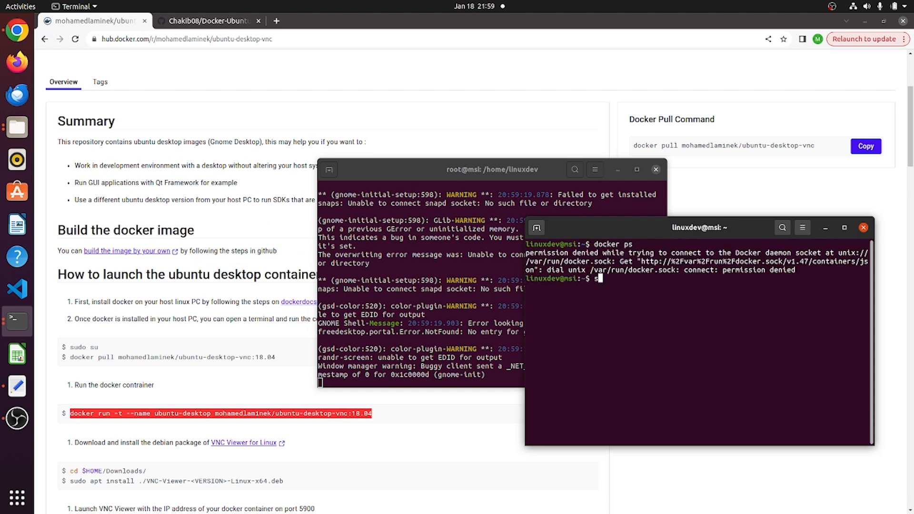
pyautogui.write('sudo su')
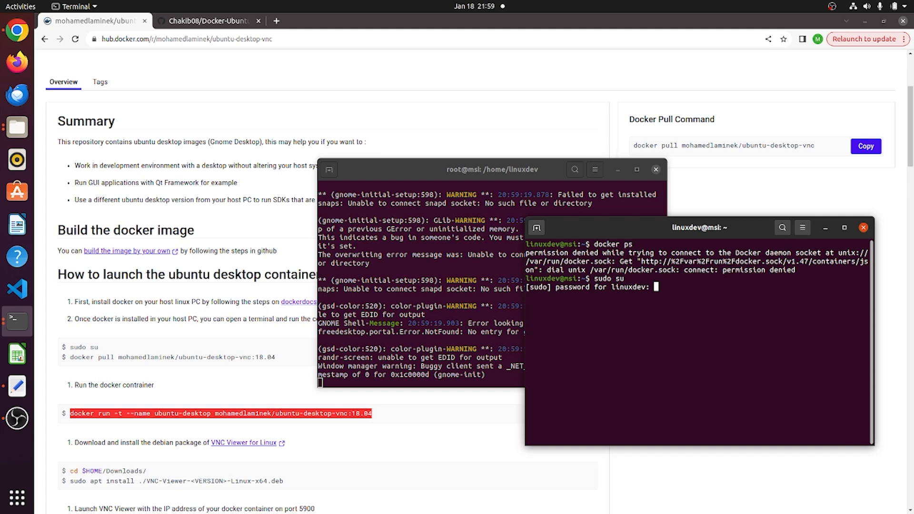
pyautogui.press('Return')
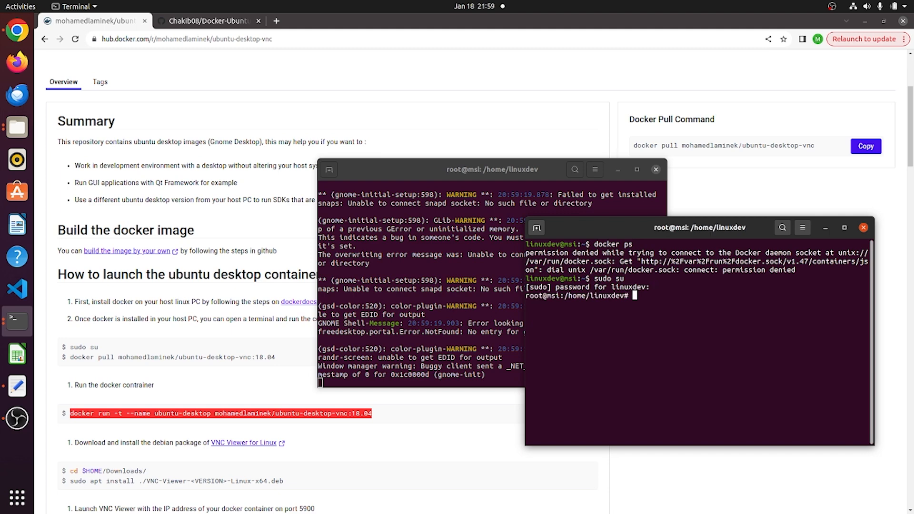
pyautogui.write('docker ps')
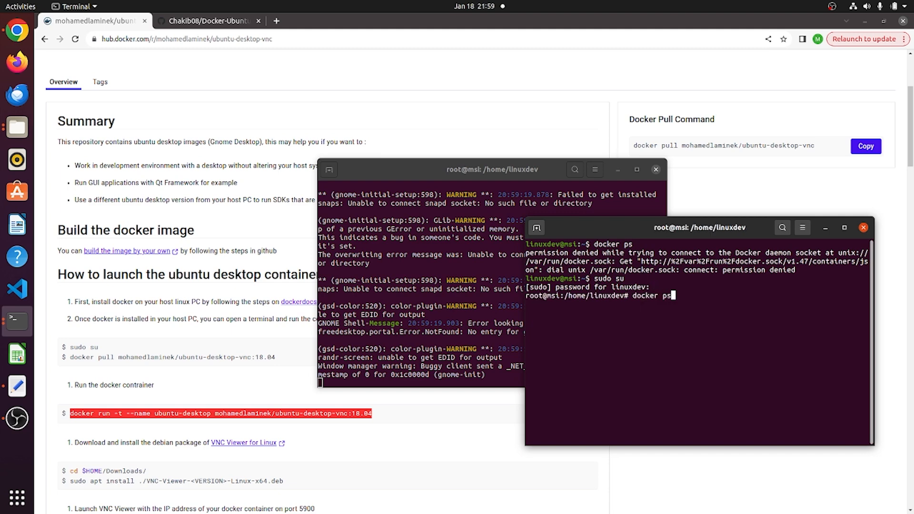
pyautogui.press('Return')
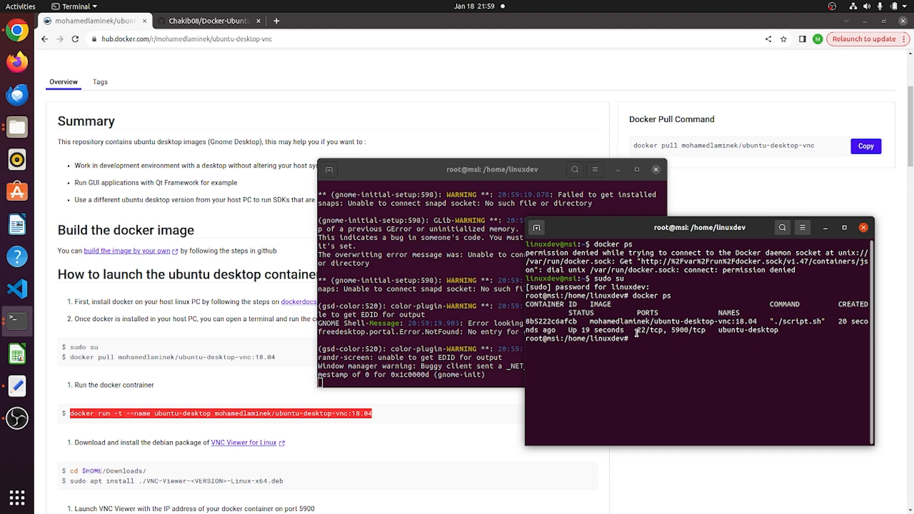
pyautogui.moveTo(652, 342)
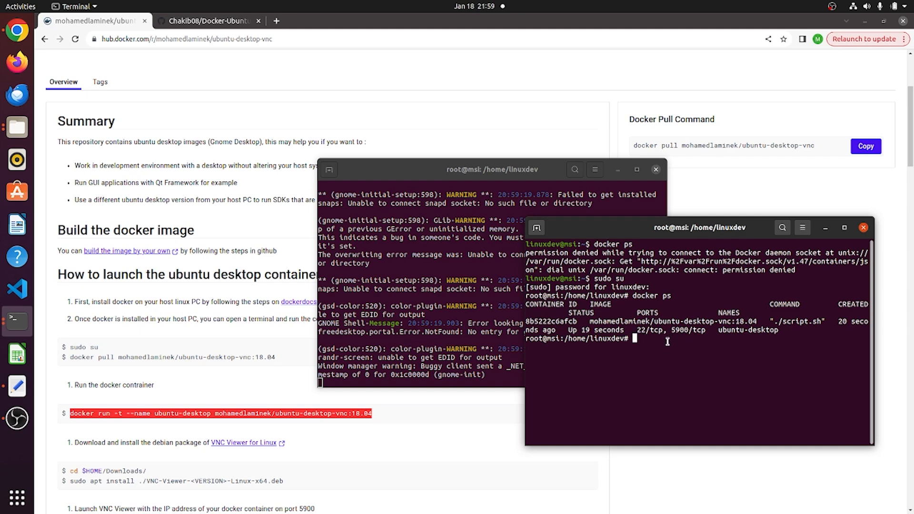
pyautogui.moveTo(846, 261)
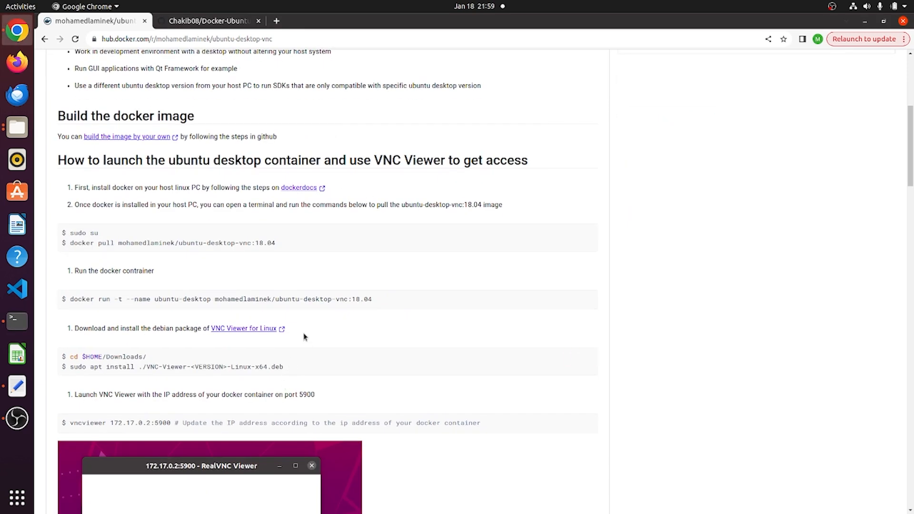
pyautogui.moveTo(293, 347)
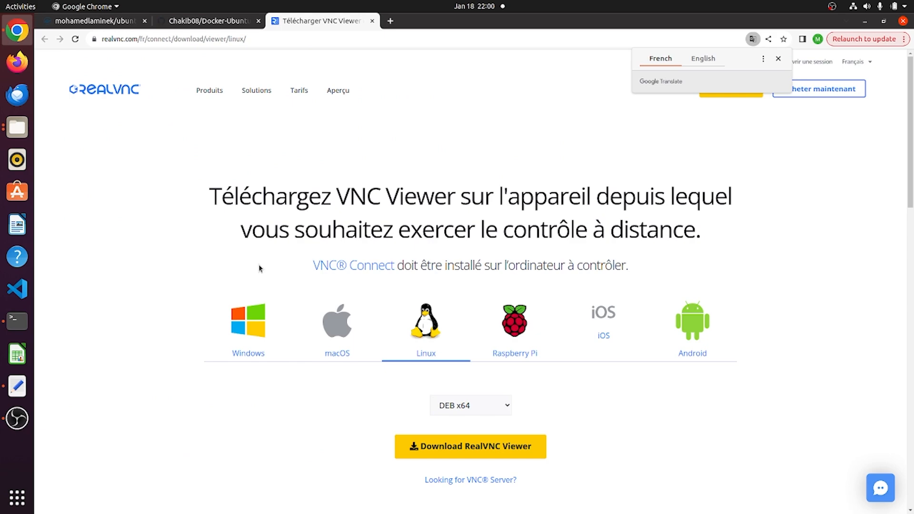
# Install the VNC Viewer .deb from Downloads via sudo apt install, then search 'vnc'
pyautogui.click(16, 321)
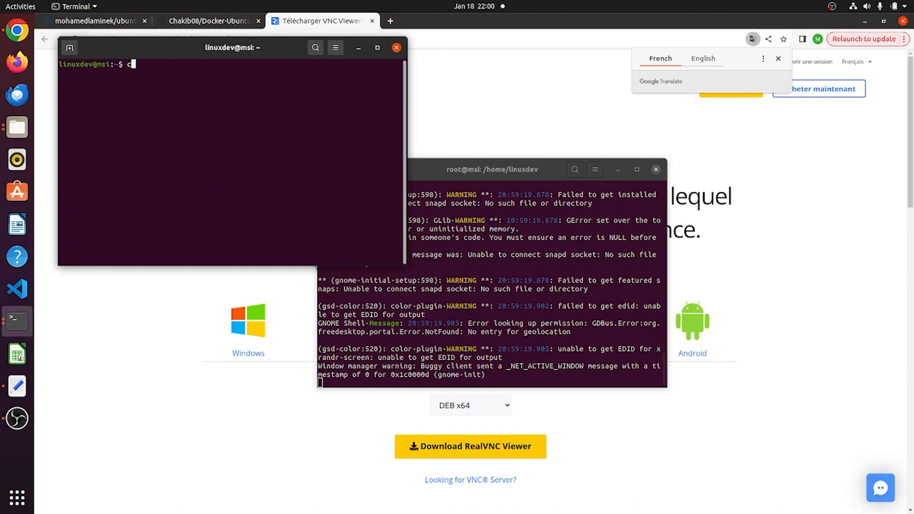
pyautogui.write('cd Downloads/')
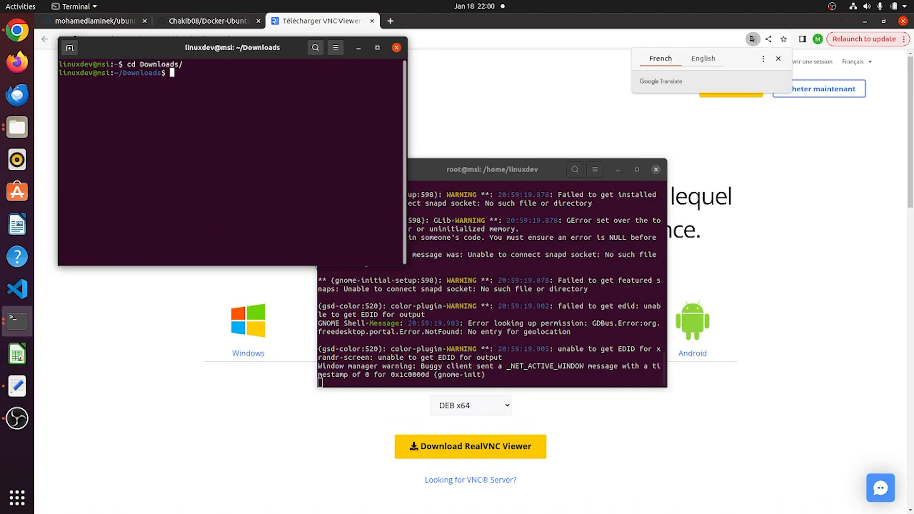
pyautogui.write('sudo apt')
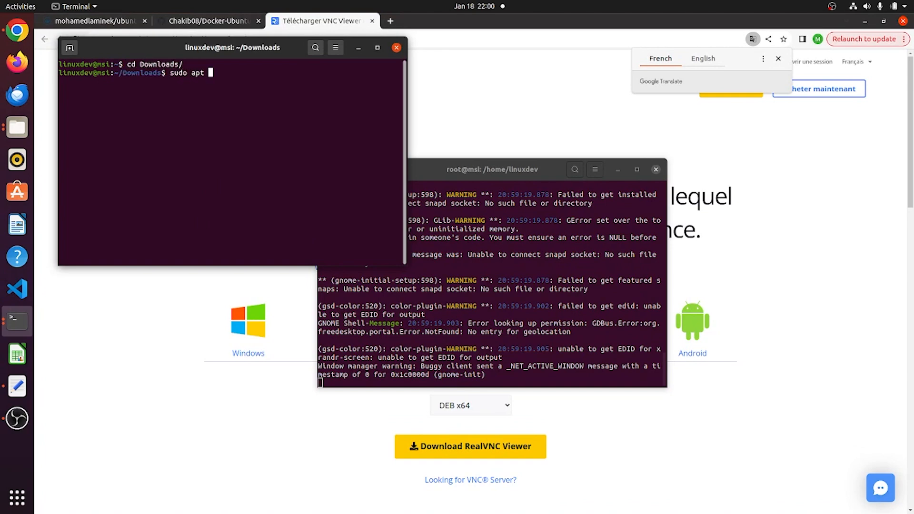
pyautogui.write('ins')
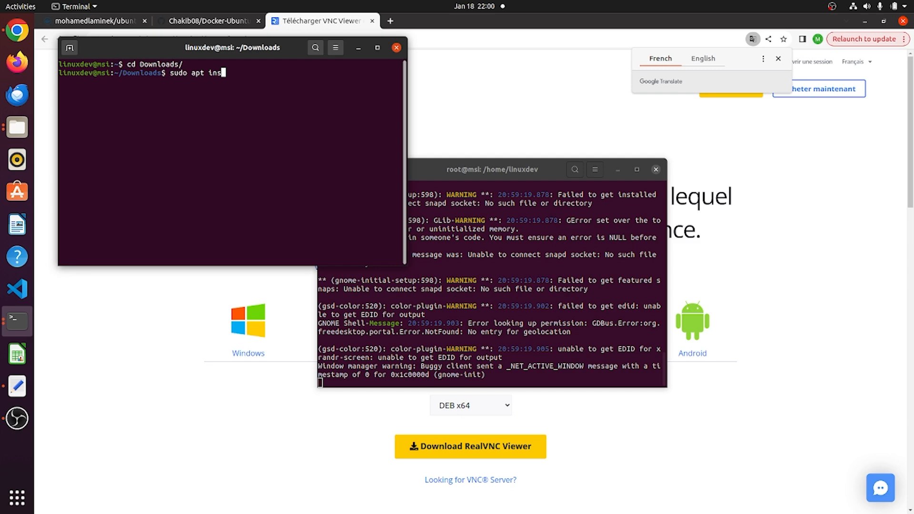
pyautogui.write('tall ./')
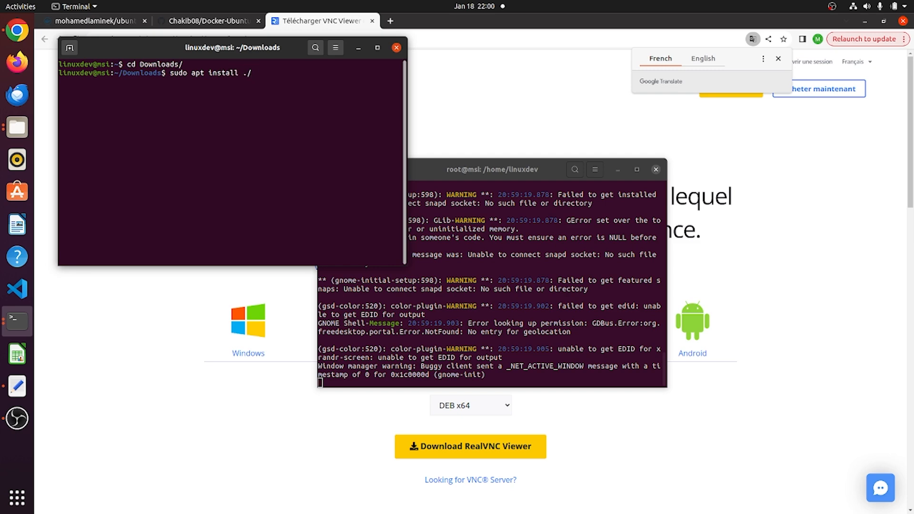
pyautogui.write('vnc')
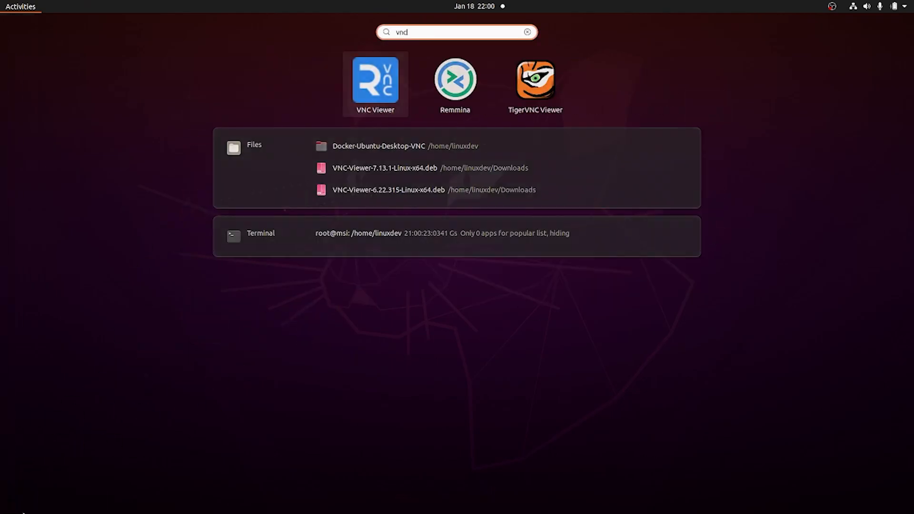
# Launch VNC Viewer and bring up Docker Hub's vncviewer 172.17.0.2:5900 step
pyautogui.click(376, 81)
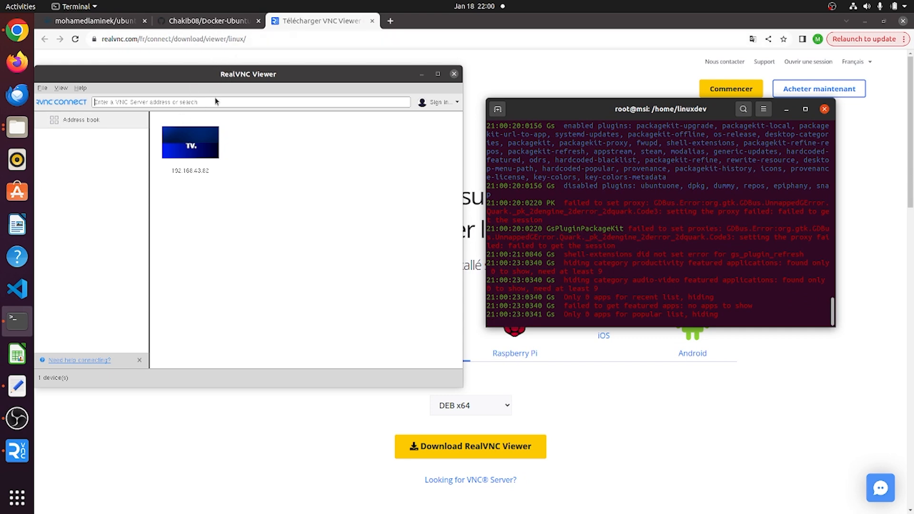
pyautogui.click(206, 21)
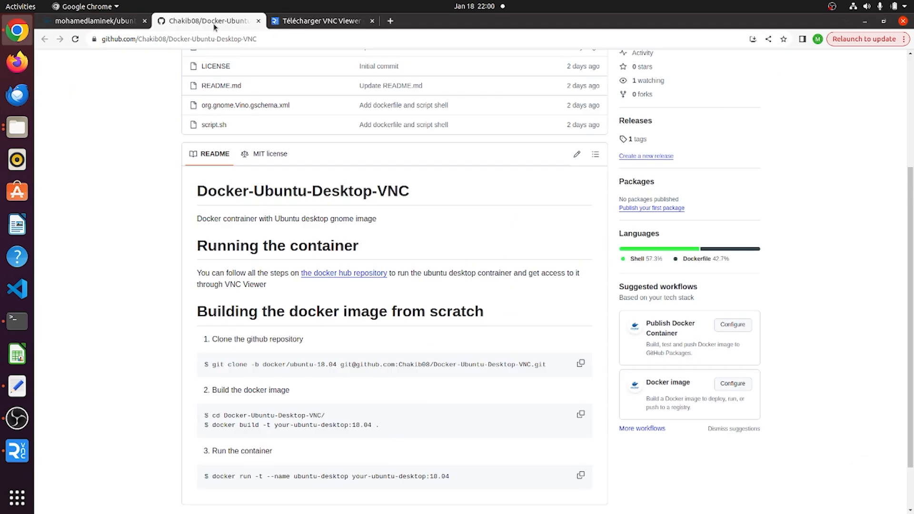
pyautogui.click(95, 21)
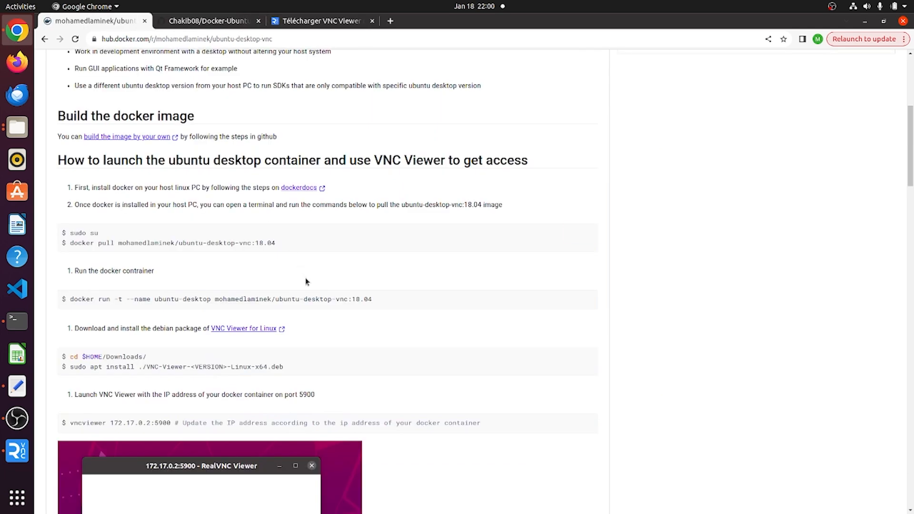
pyautogui.scroll(-3)
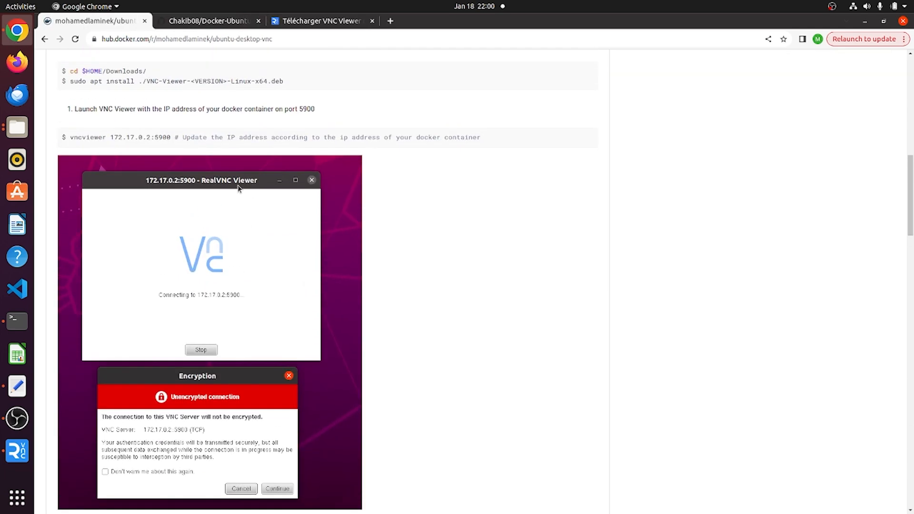
pyautogui.moveTo(226, 184)
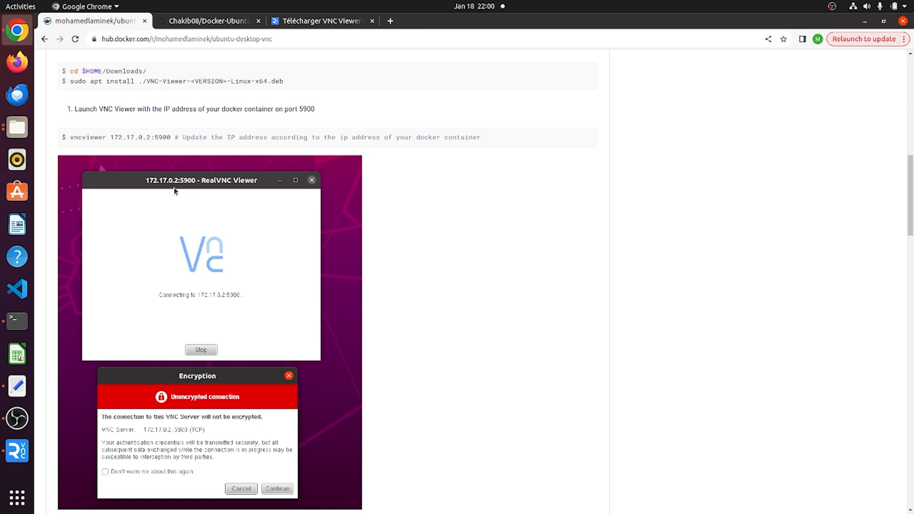
pyautogui.moveTo(113, 137)
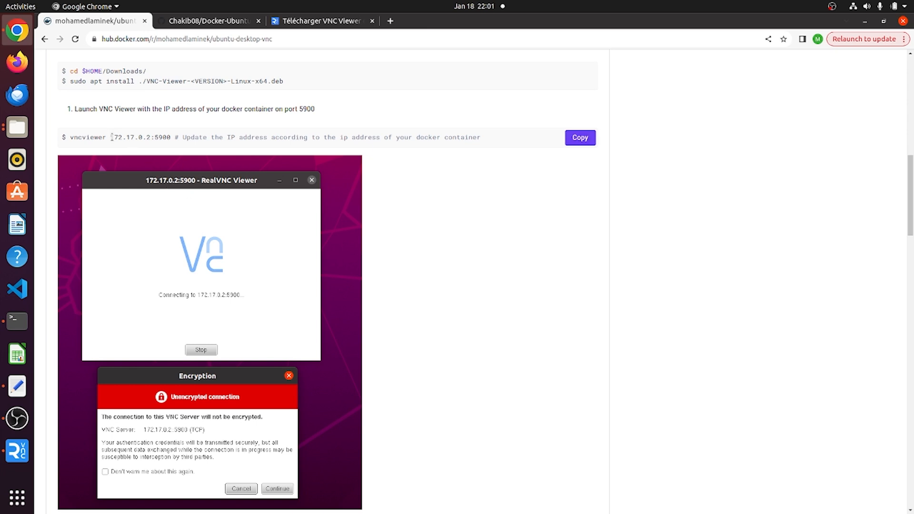
# Select the container IP 172.17.0.2 and accept the unencrypted VNC connection
pyautogui.doubleClick(116, 137)
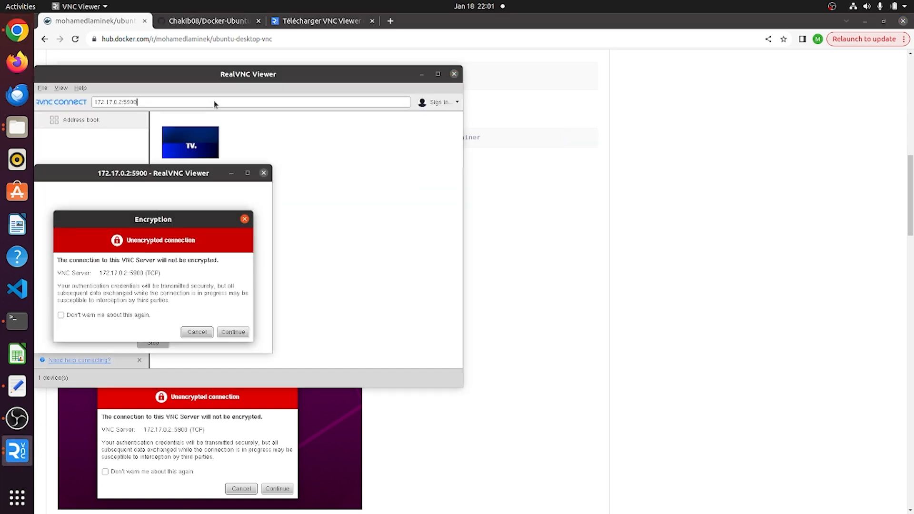
pyautogui.moveTo(203, 313)
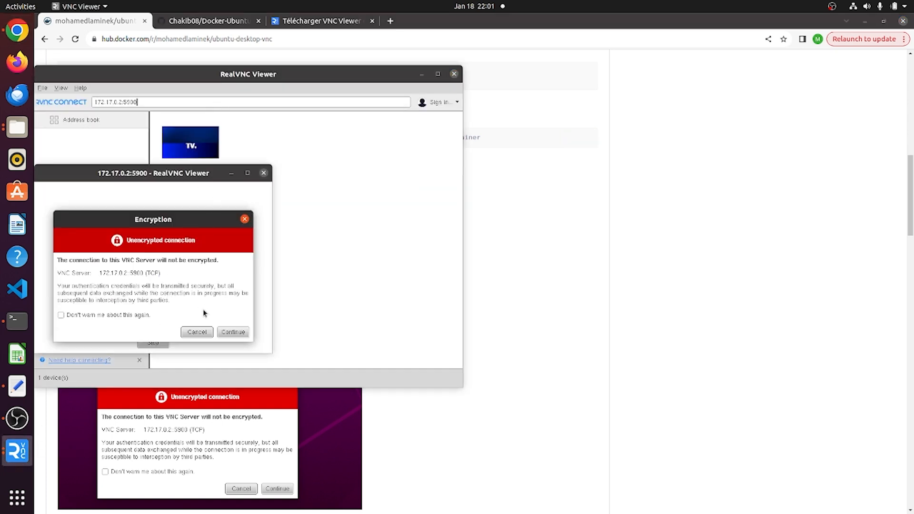
pyautogui.moveTo(237, 306)
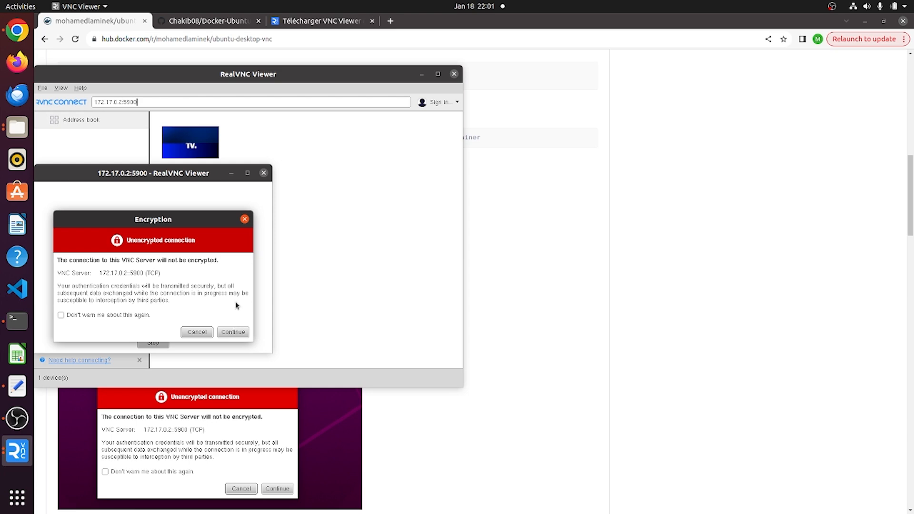
pyautogui.click(232, 332)
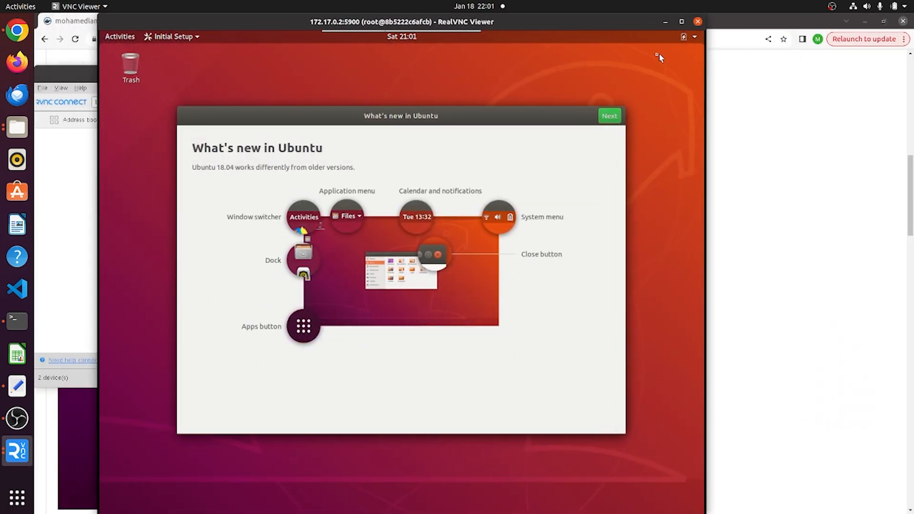
# Go through the remote What's new setup pages to finish it, then open Activities
pyautogui.click(695, 36)
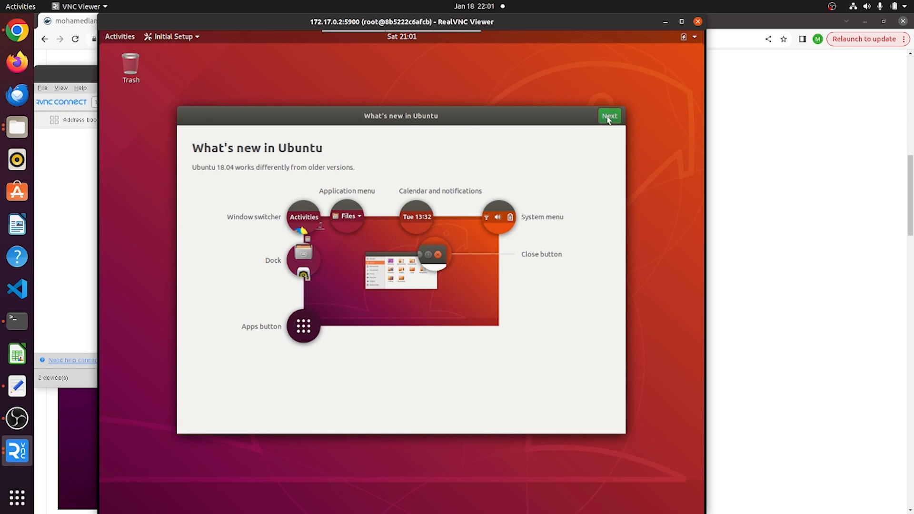
pyautogui.moveTo(557, 127)
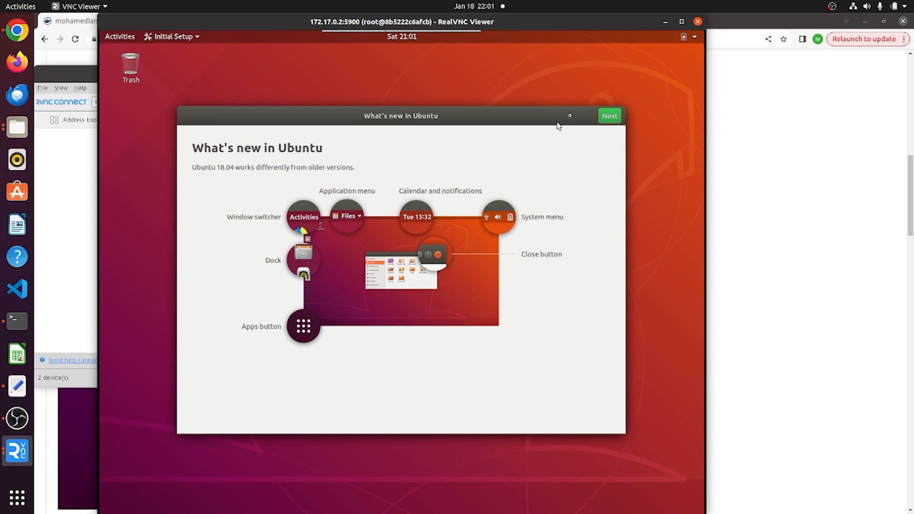
pyautogui.click(609, 116)
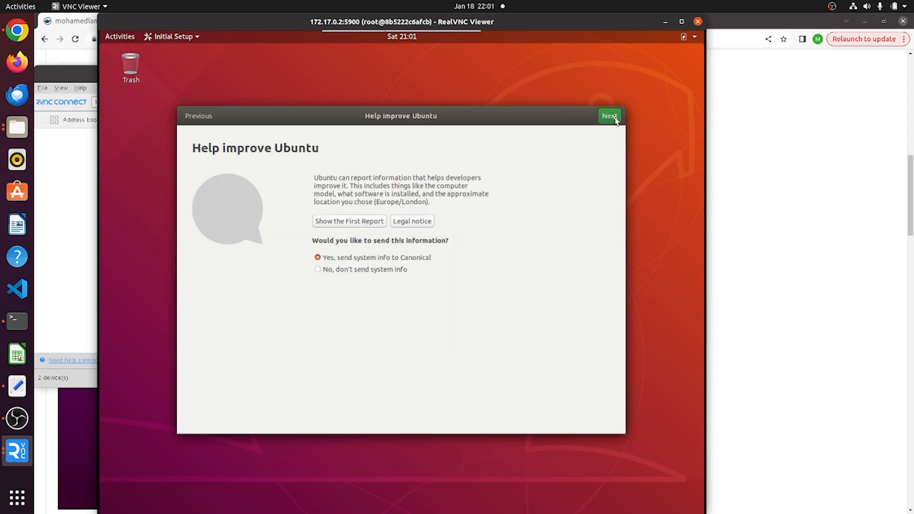
pyautogui.click(610, 116)
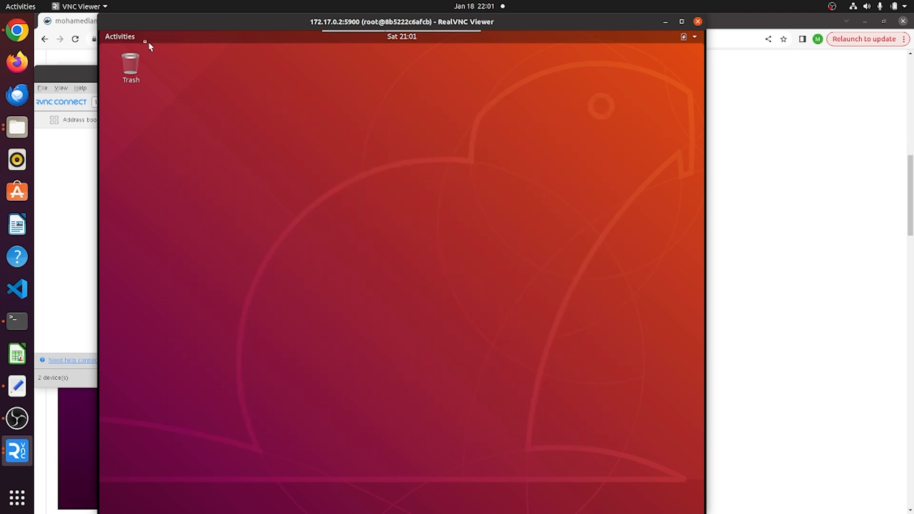
pyautogui.click(121, 36)
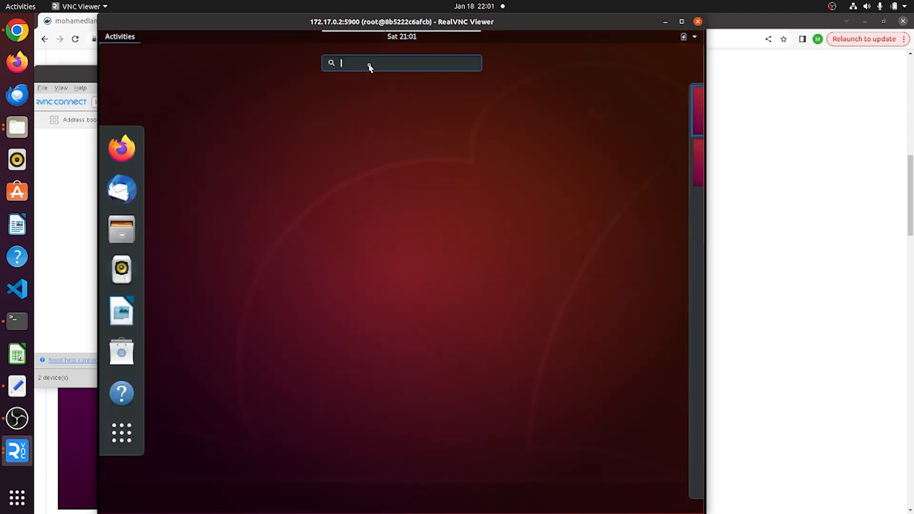
# Search 'u', launch UXTerm, and move its window toward the desktop centre
pyautogui.write('u')
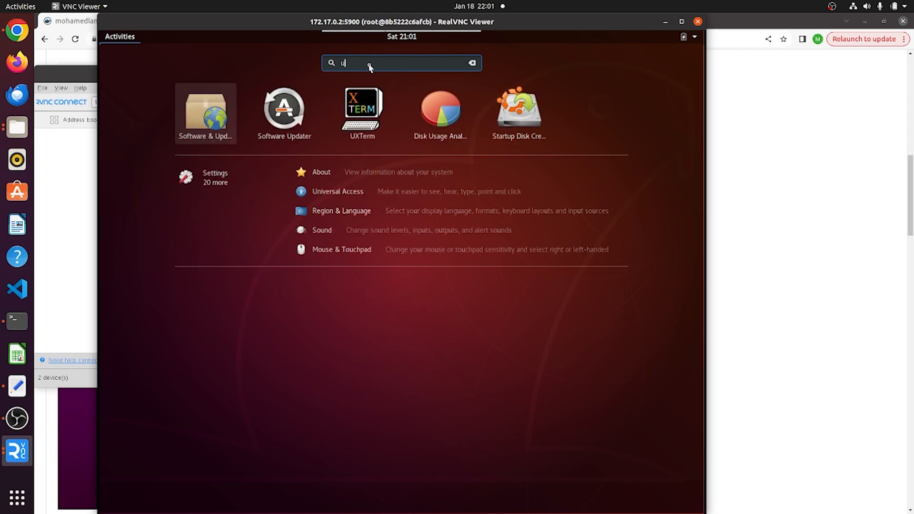
pyautogui.click(361, 105)
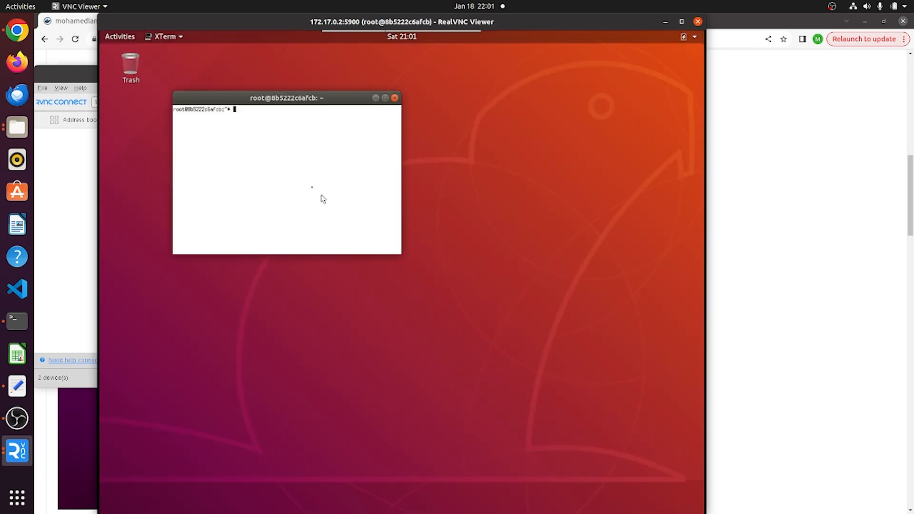
pyautogui.moveTo(286, 97); pyautogui.dragTo(394, 112)
pyautogui.write('l')
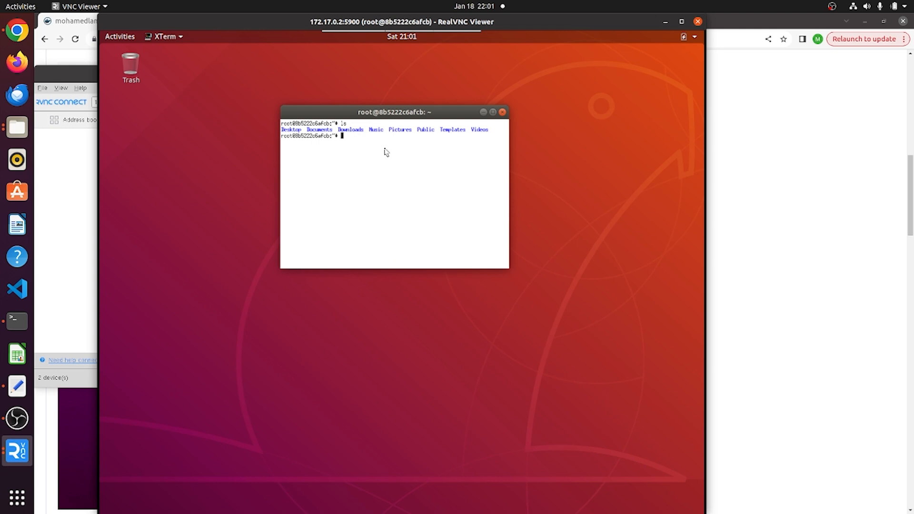
# Run ls and apt update in UXTerm, minimise it, and open Activities
pyautogui.write('s')
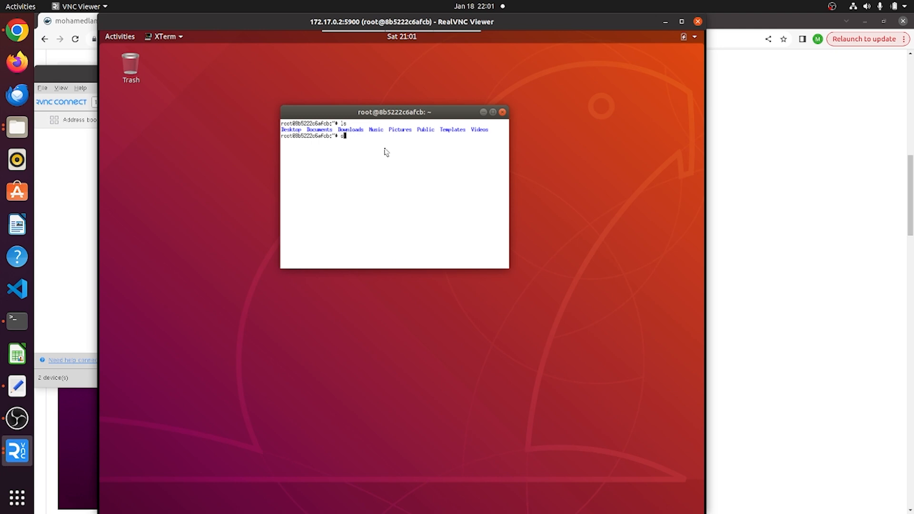
pyautogui.write('apt')
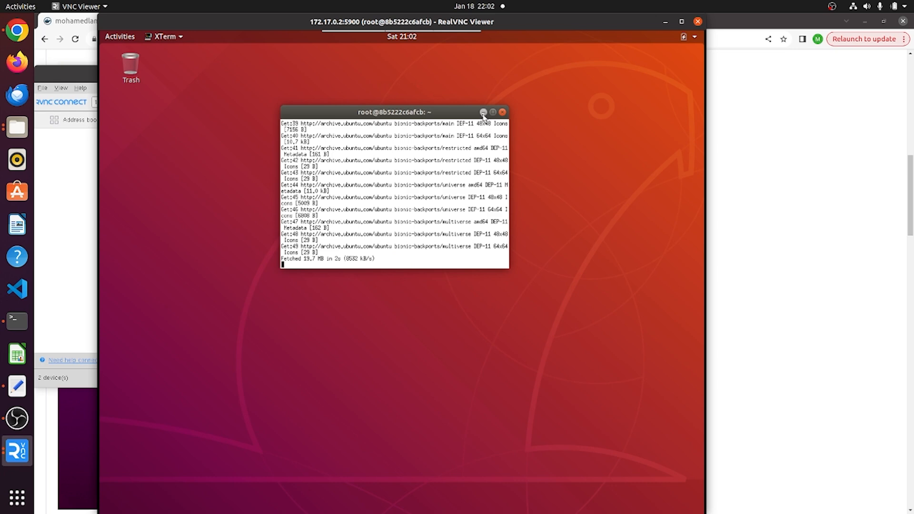
pyautogui.click(501, 112)
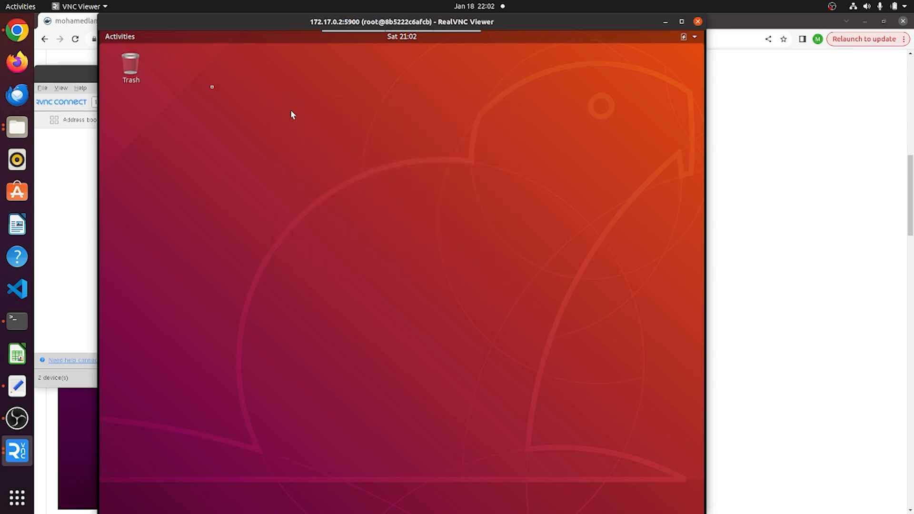
pyautogui.click(121, 37)
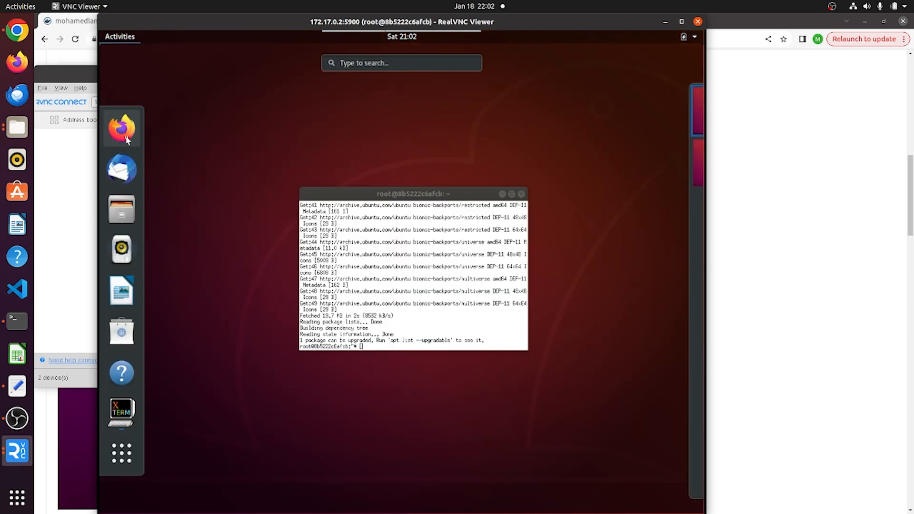
# Download the VS Code 1.50.1 x64 and .deb packages in Firefox, then minimise it
pyautogui.click(122, 128)
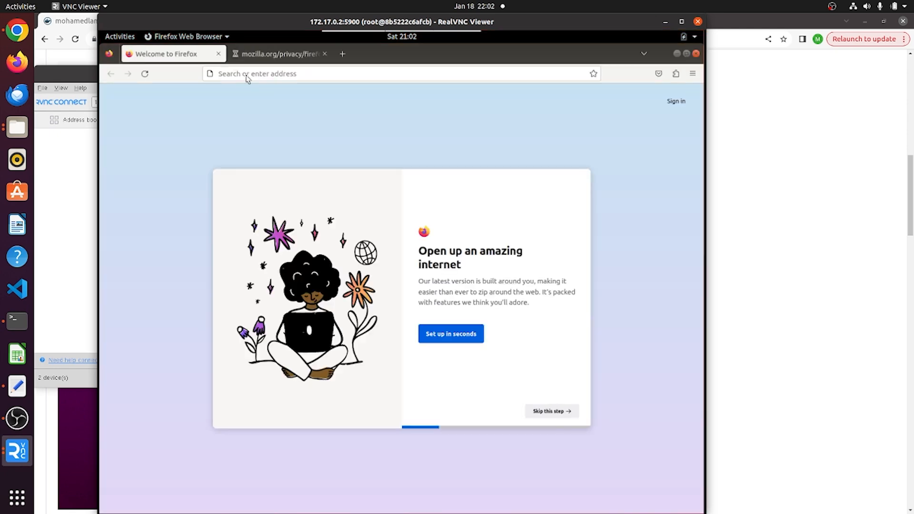
pyautogui.click(256, 74)
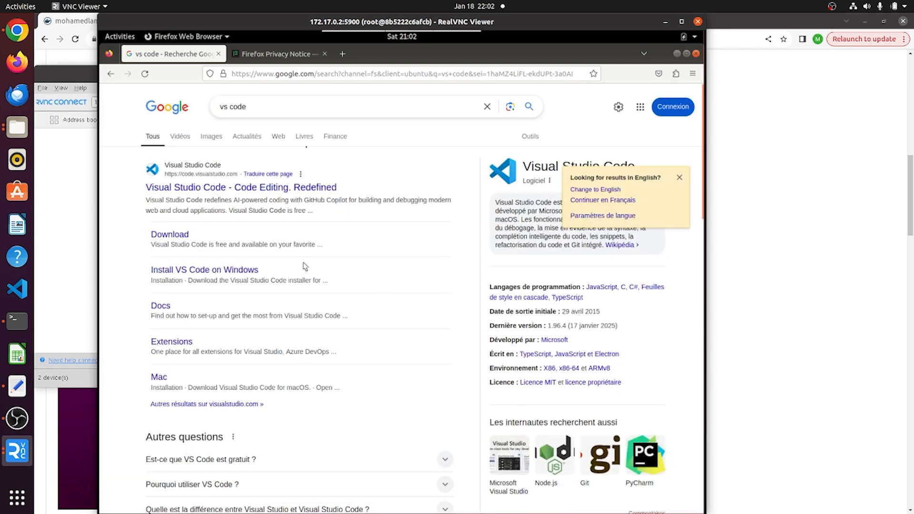
pyautogui.write('1_50')
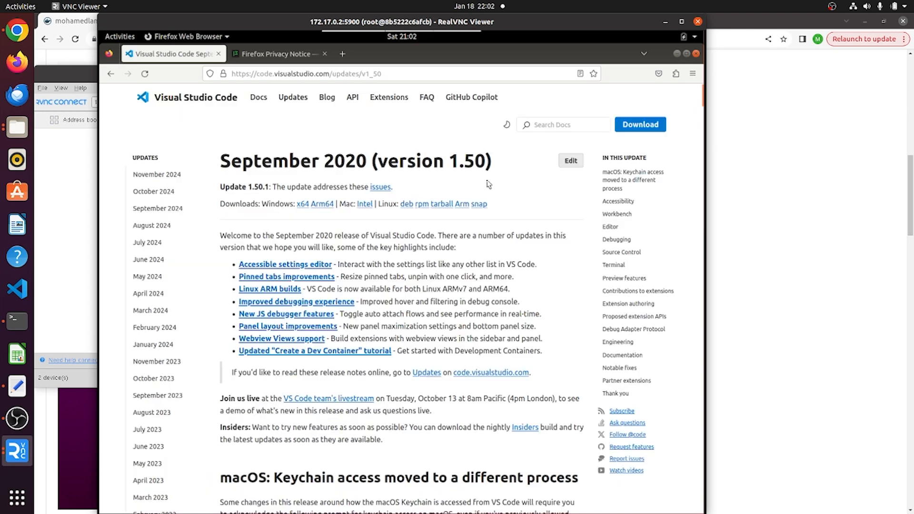
pyautogui.moveTo(530, 192)
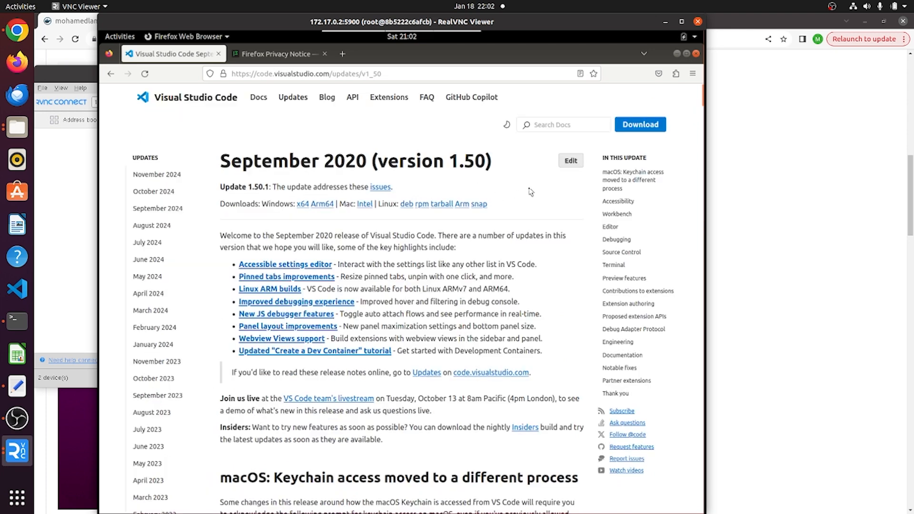
pyautogui.moveTo(350, 222)
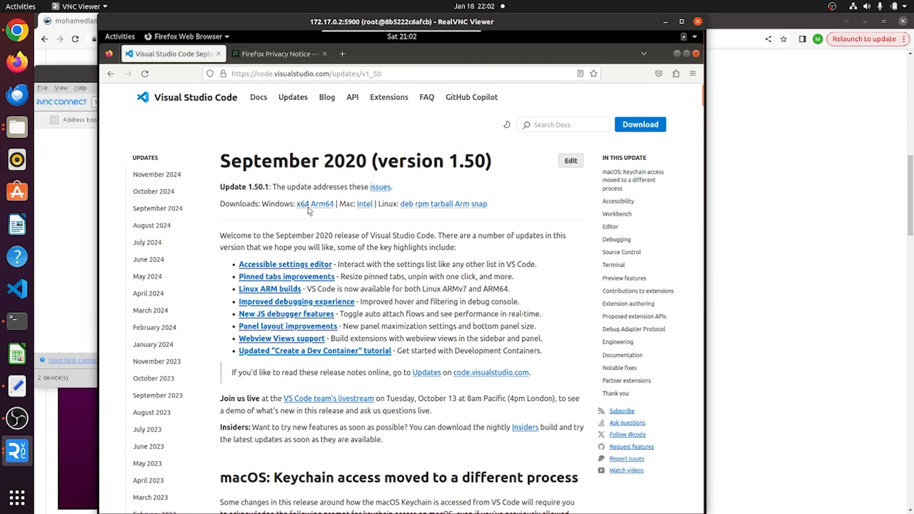
pyautogui.click(302, 204)
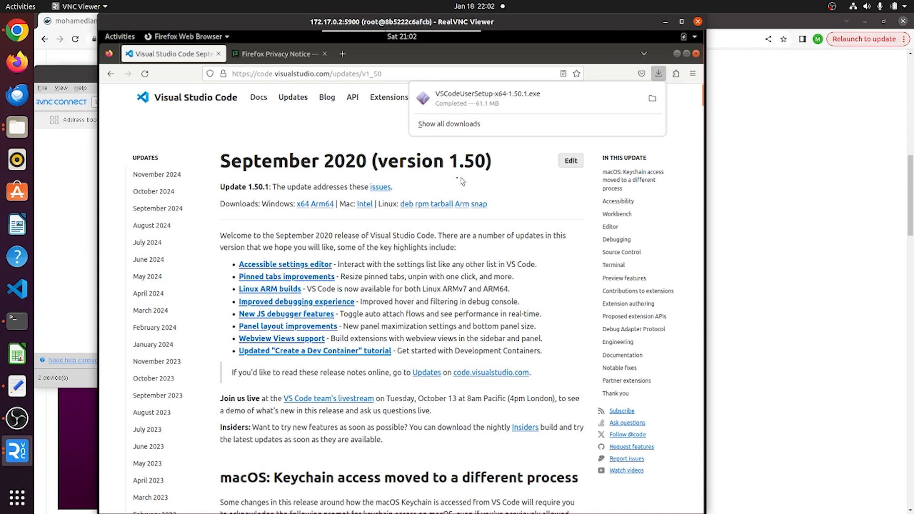
pyautogui.moveTo(430, 220)
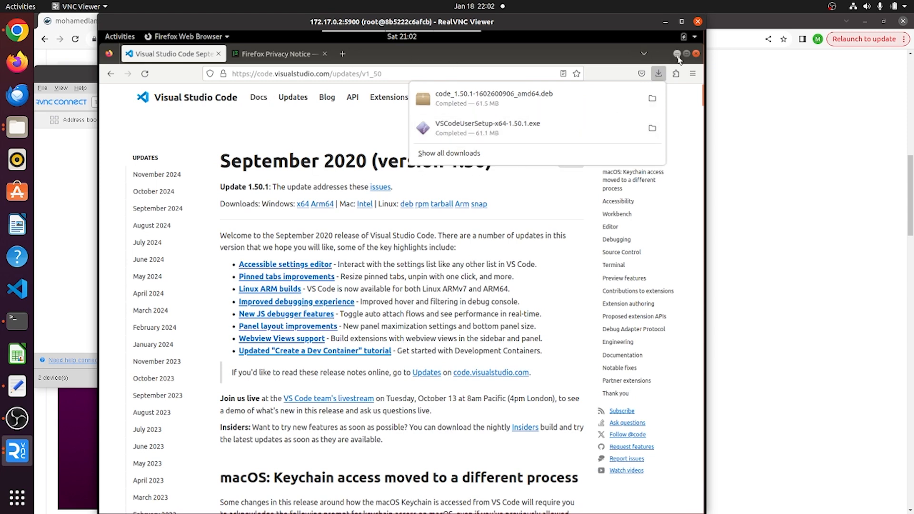
pyautogui.click(120, 36)
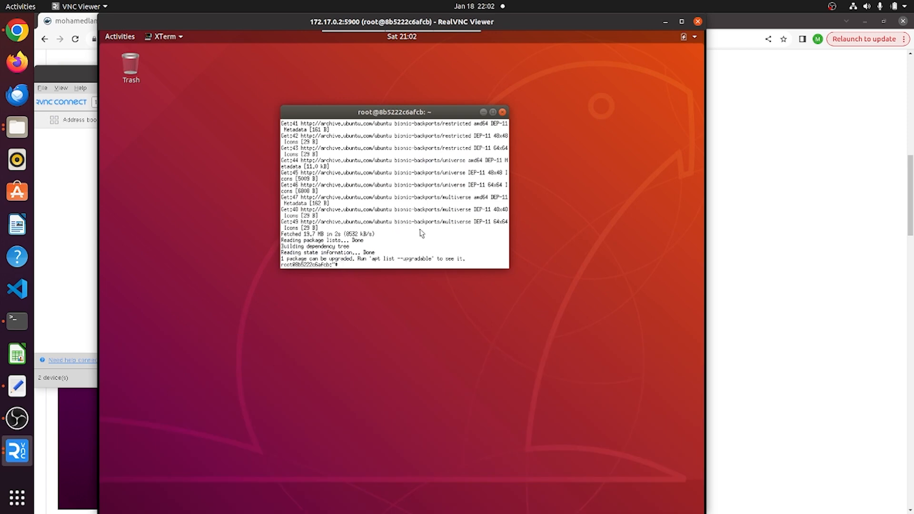
pyautogui.write('cd Downloads/')
pyautogui.write('apt install ./')
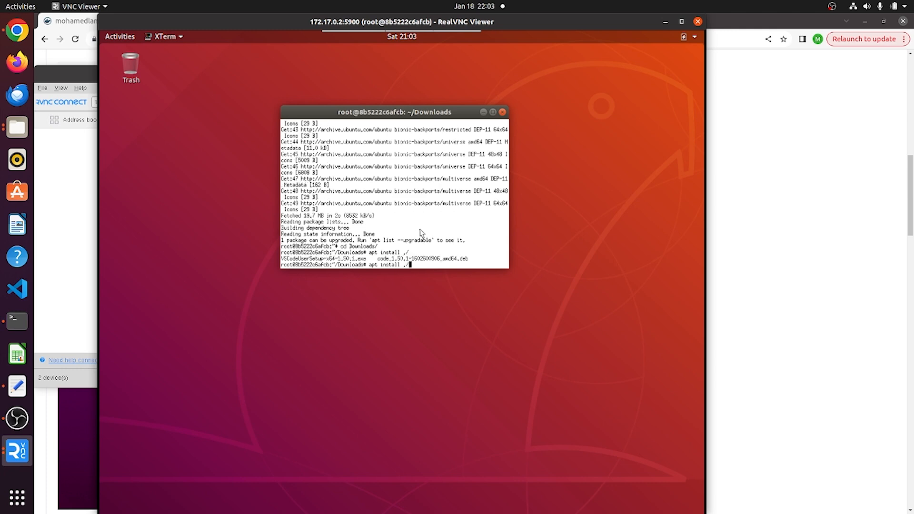
pyautogui.write('c')
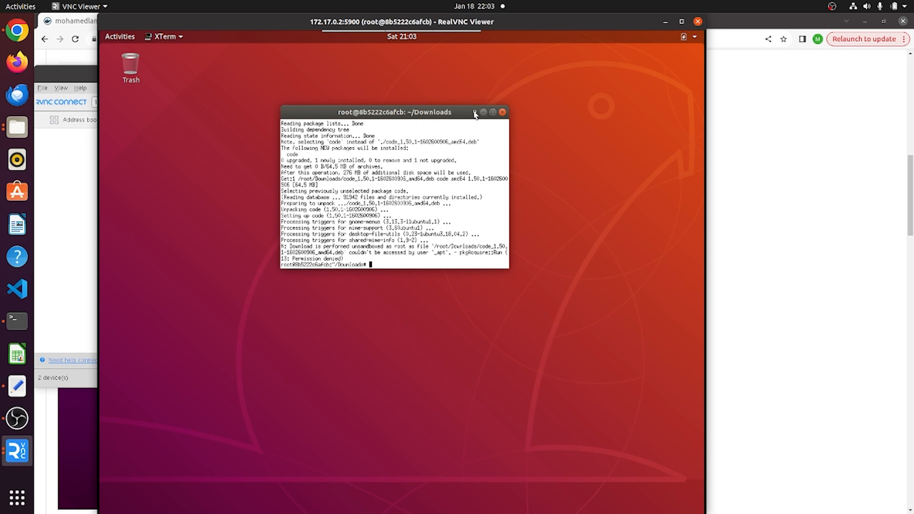
pyautogui.click(120, 37)
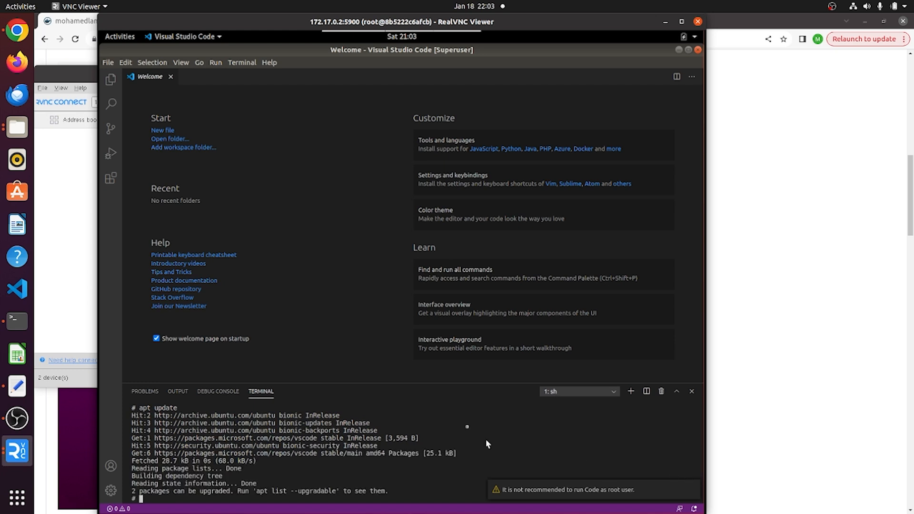
pyautogui.moveTo(395, 432)
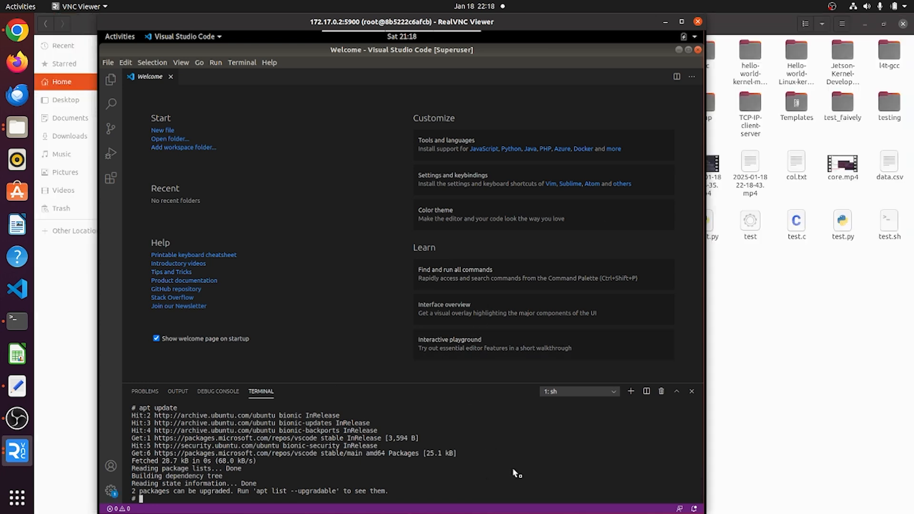
pyautogui.moveTo(524, 481)
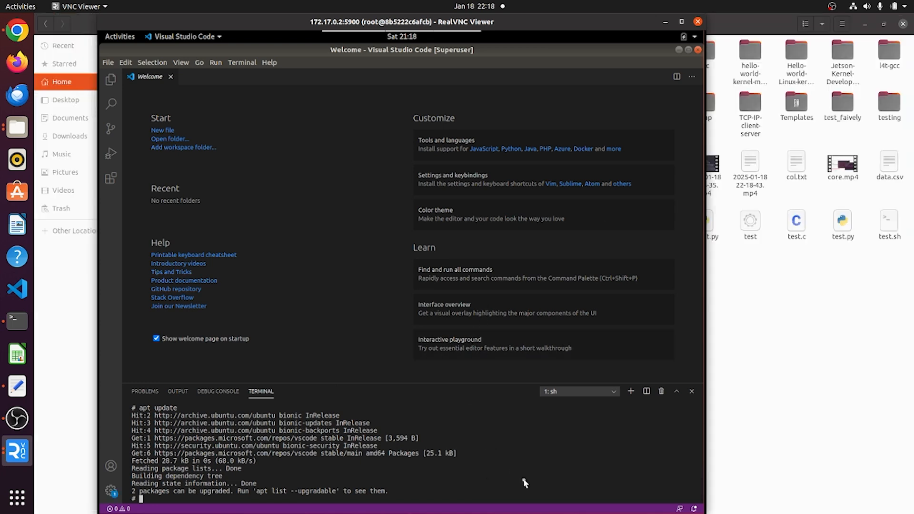